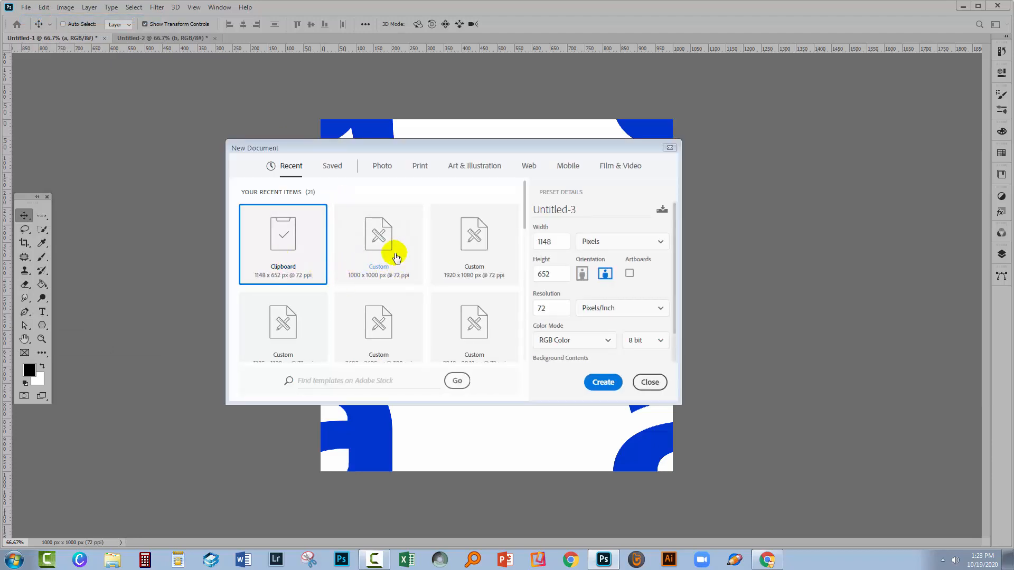
Create a 1000 × 1000 px transparent document from the Recent custom preset
click(378, 243)
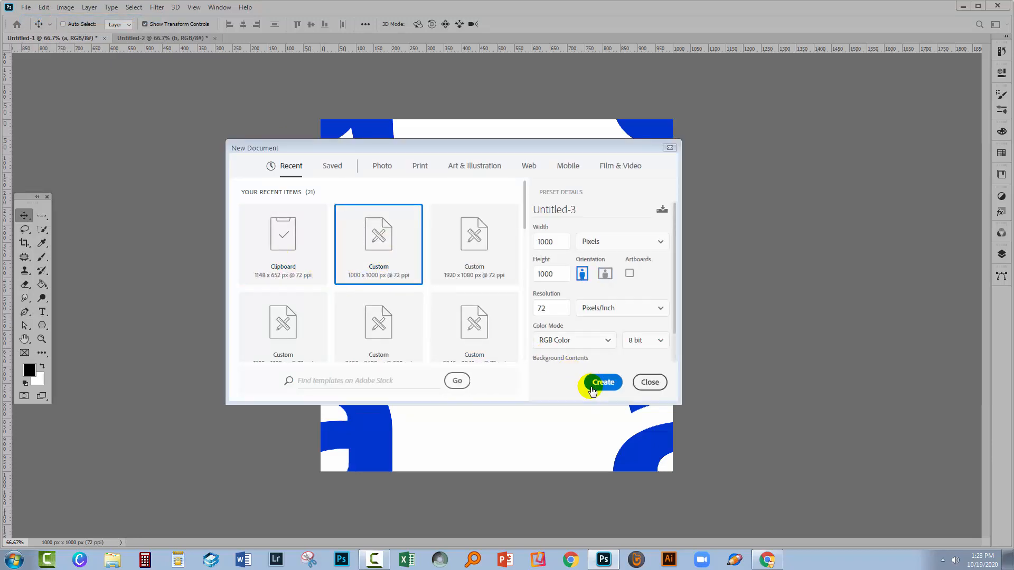
click(602, 383)
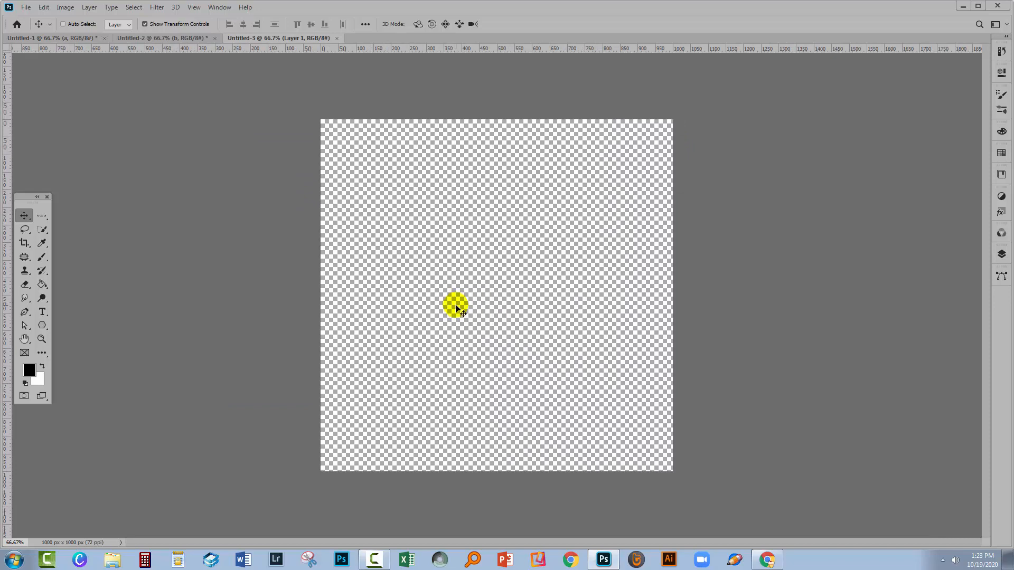
mouse_move(886, 308)
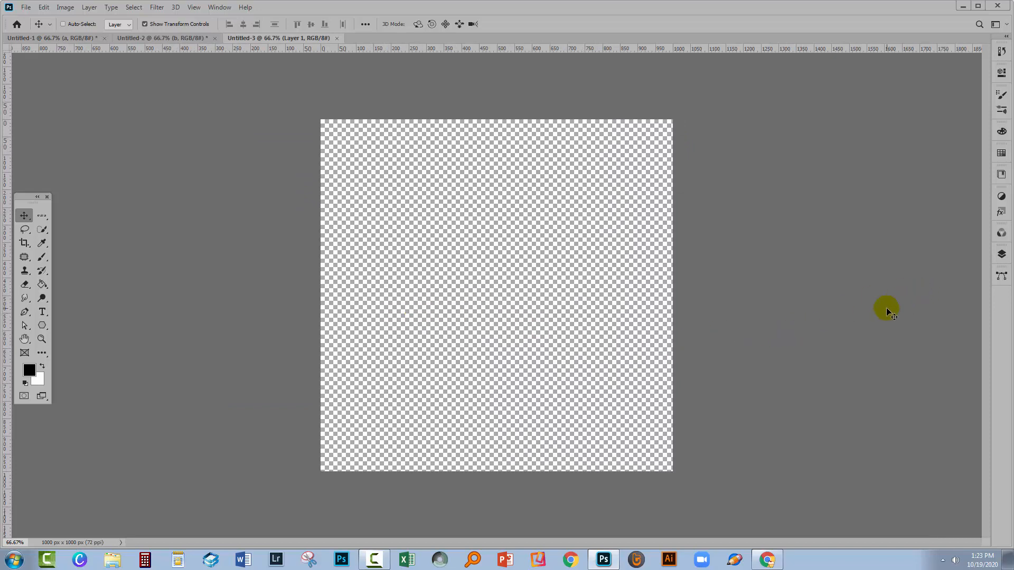
mouse_move(882, 316)
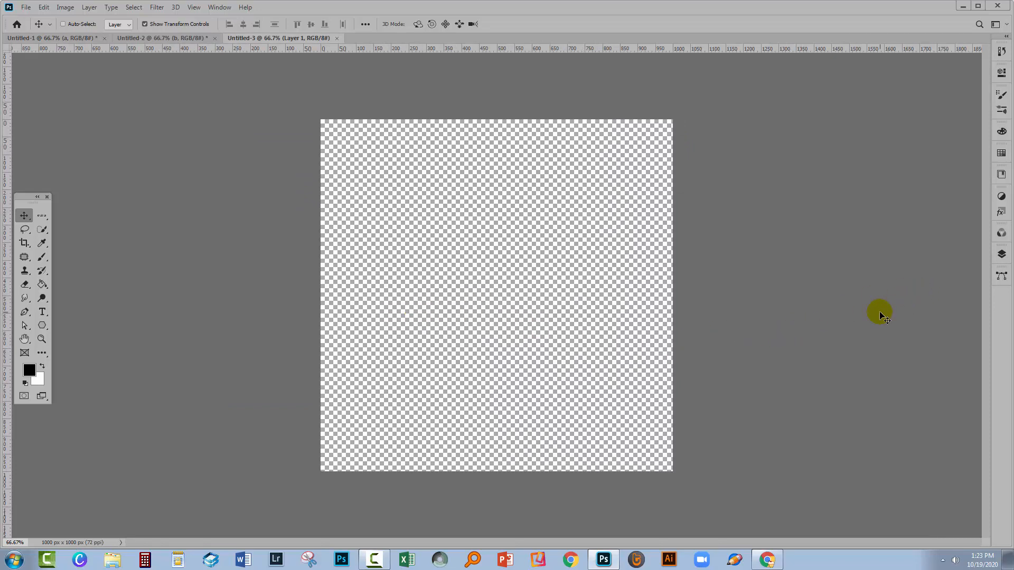
mouse_move(651, 244)
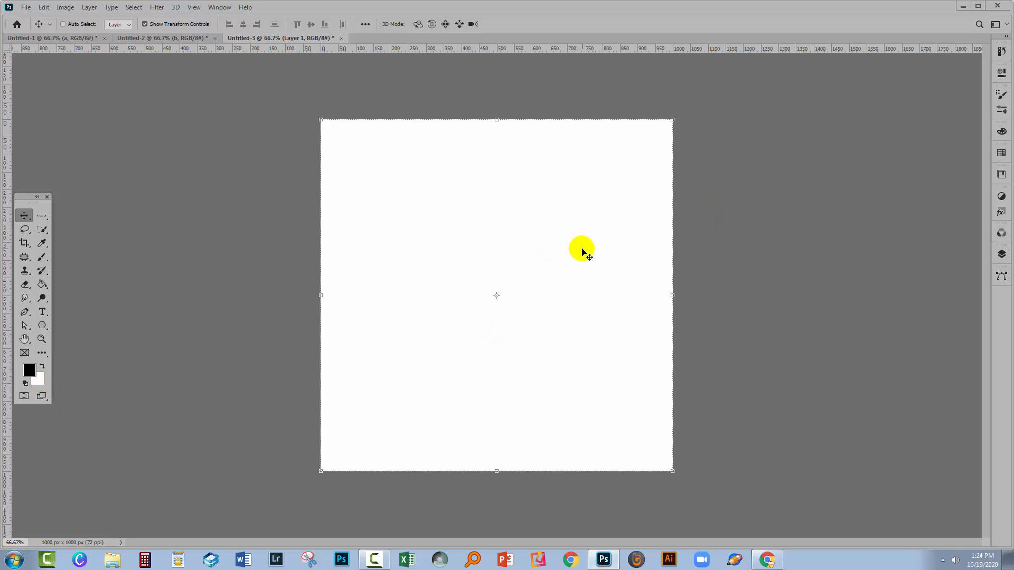
mouse_move(567, 275)
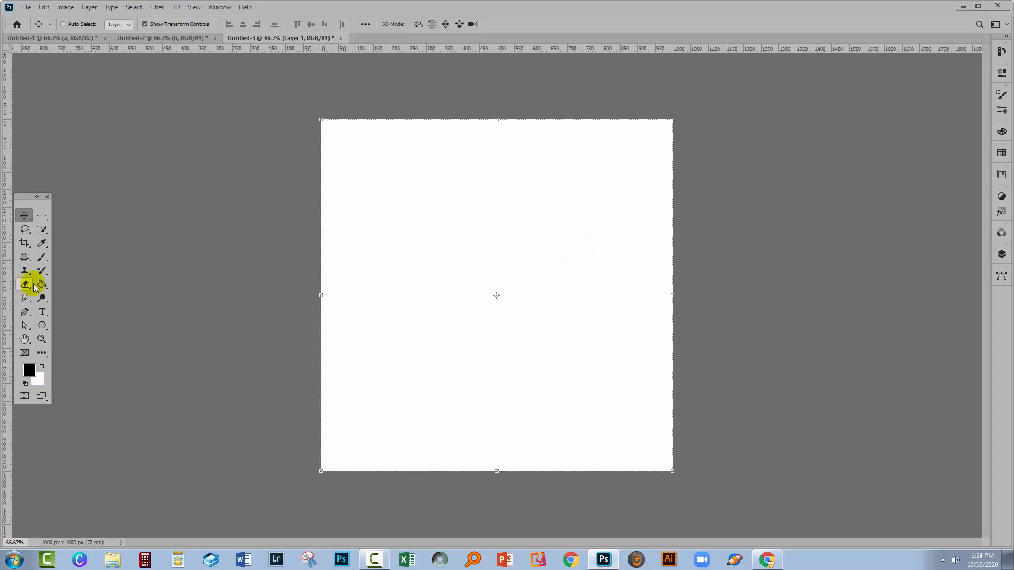
Pick the Paint Bucket tool and show the Layers panel for the white-filled layer
click(25, 285)
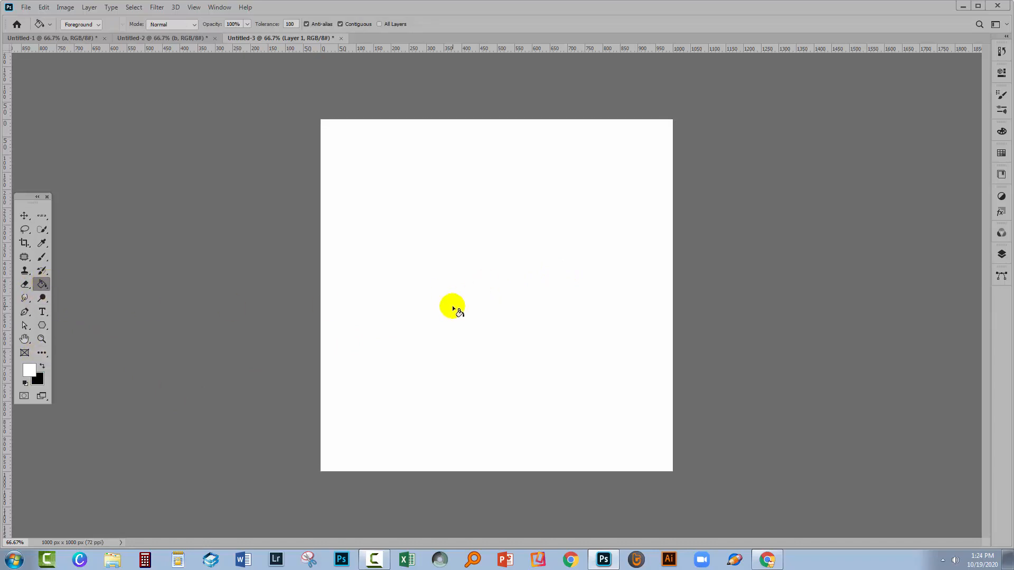
mouse_move(991, 250)
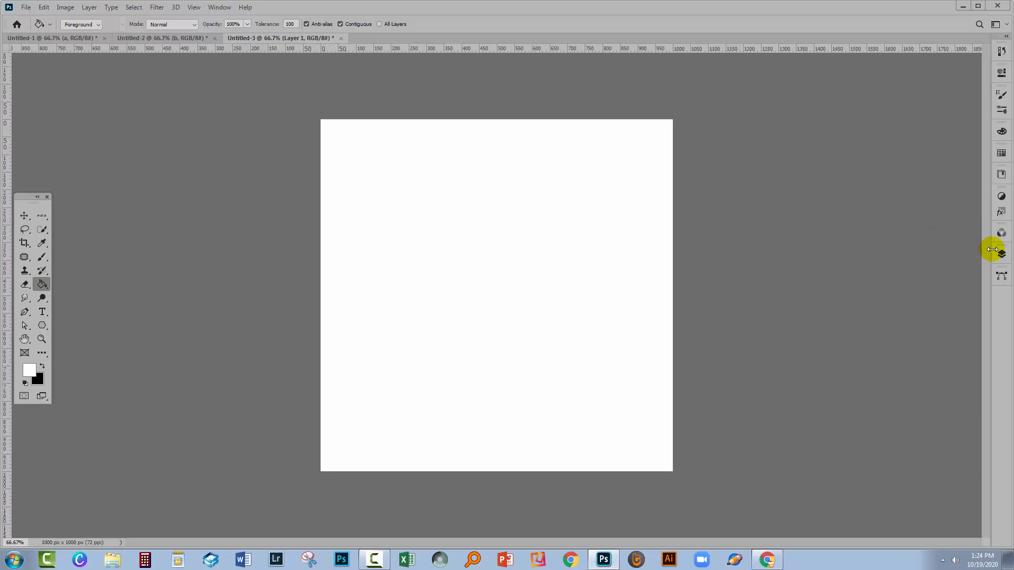
click(1001, 254)
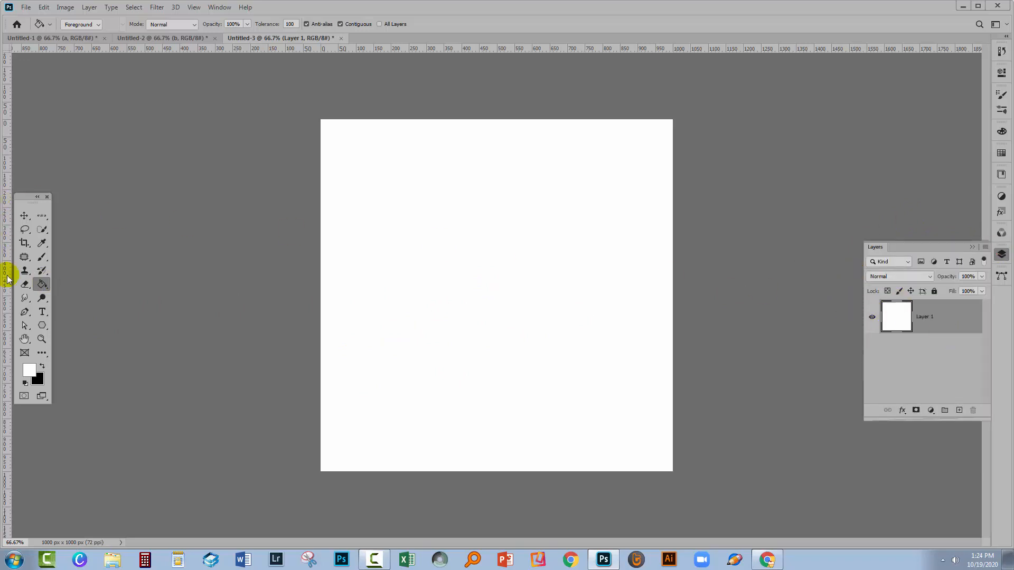
mouse_move(42, 312)
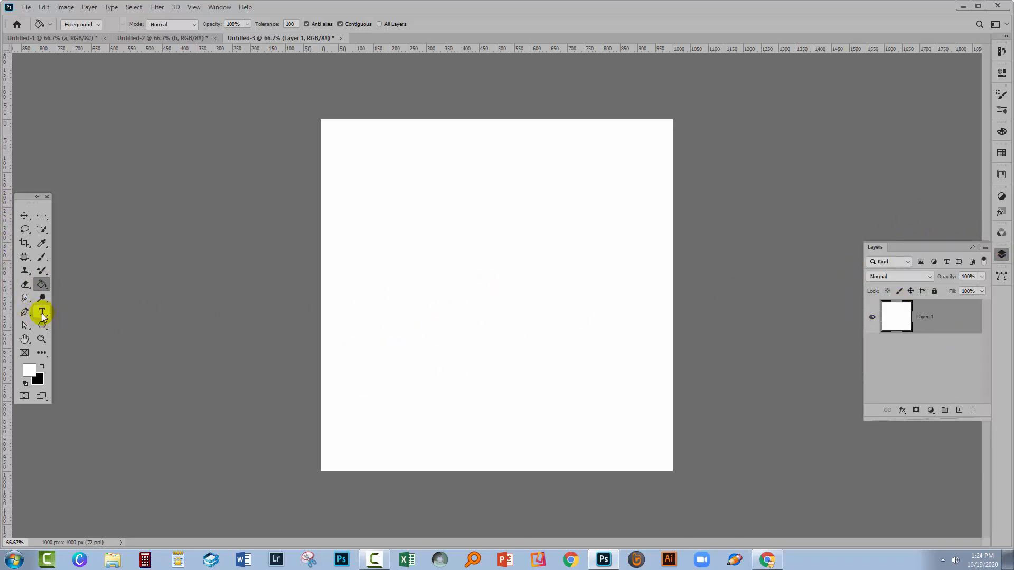
Add a large orange-red lowercase 'a' text layer at the canvas centre
click(41, 311)
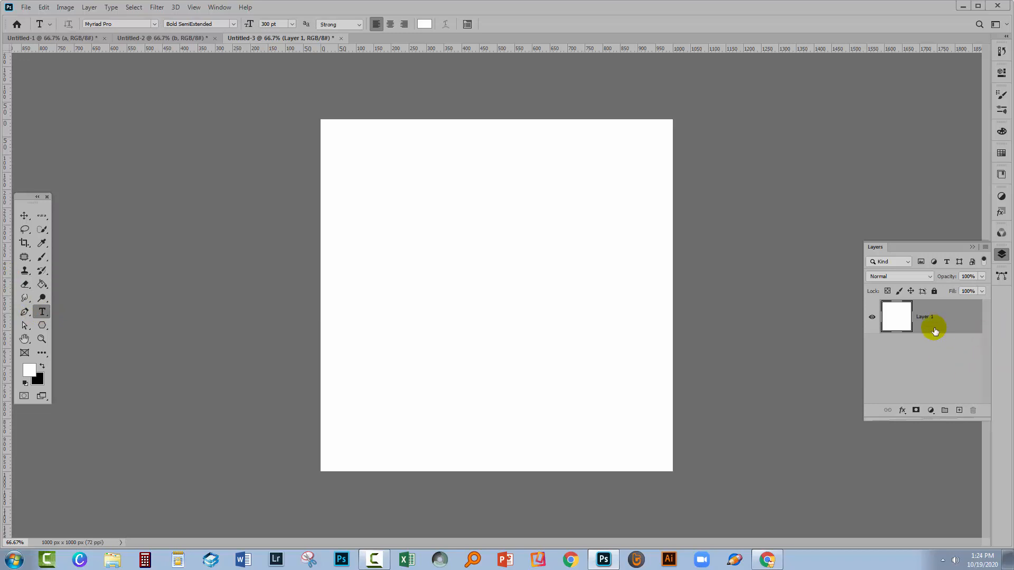
mouse_move(479, 285)
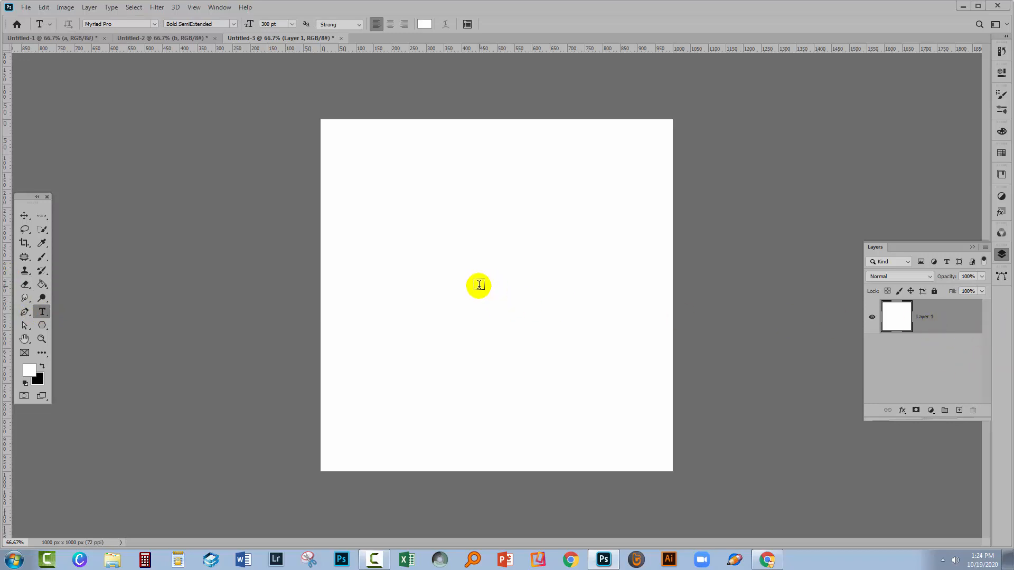
click(479, 285)
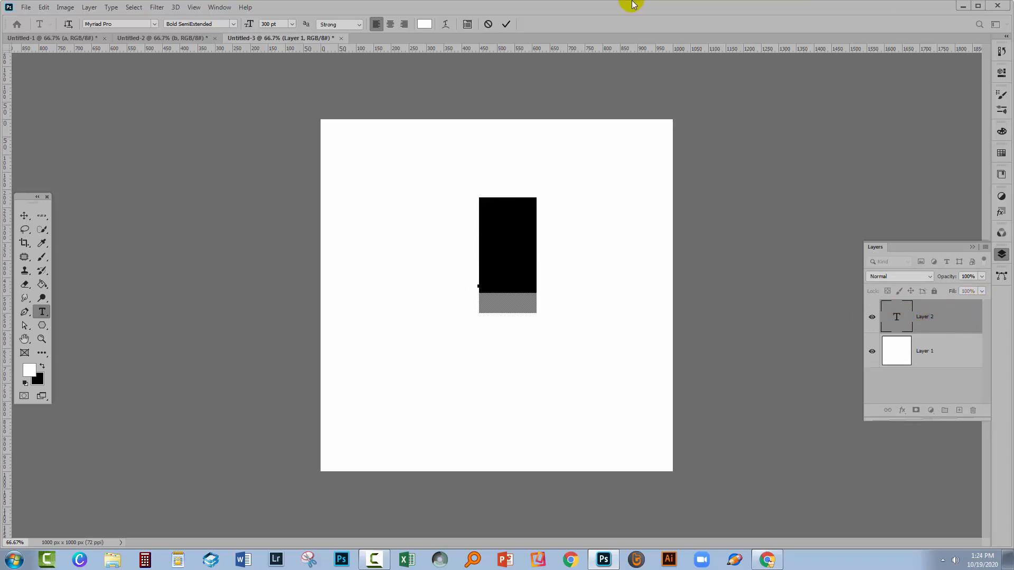
click(424, 24)
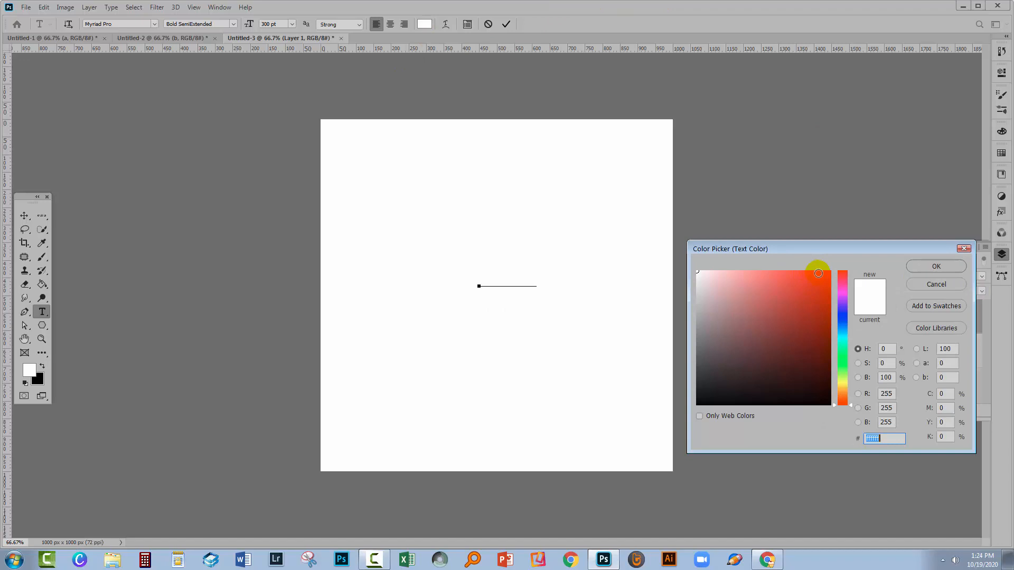
click(934, 265)
text(a)
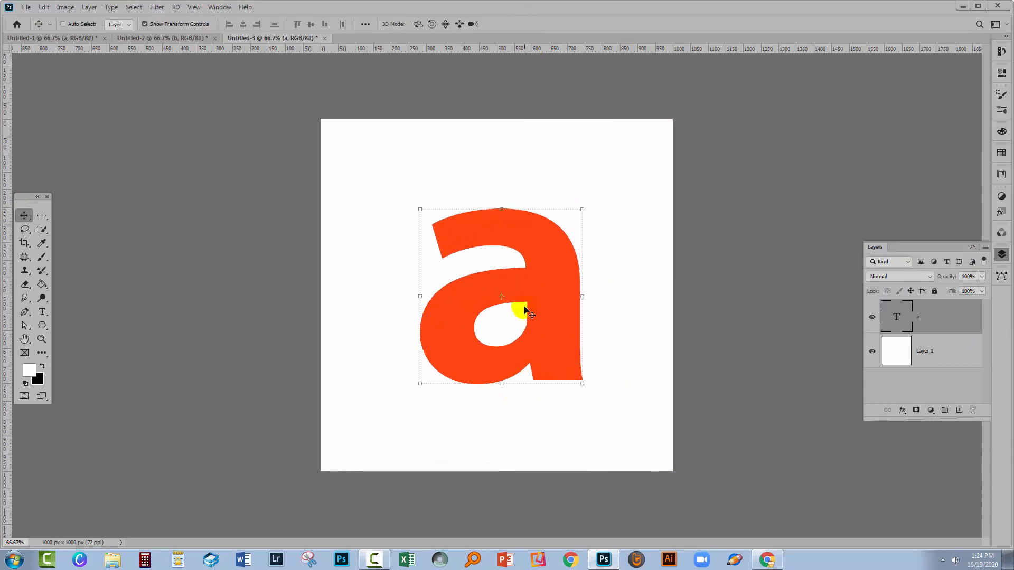
mouse_move(431, 162)
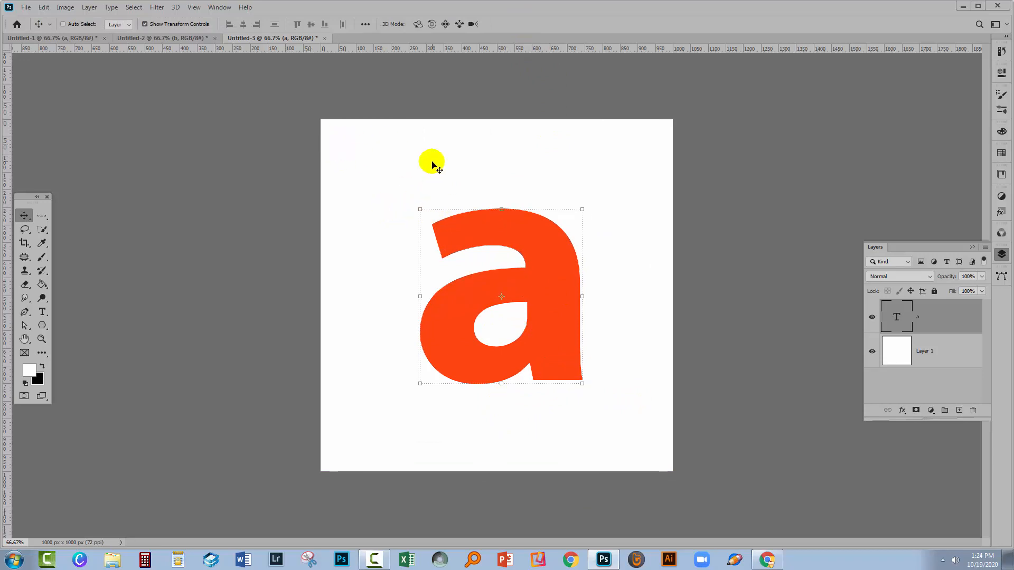
mouse_move(660, 415)
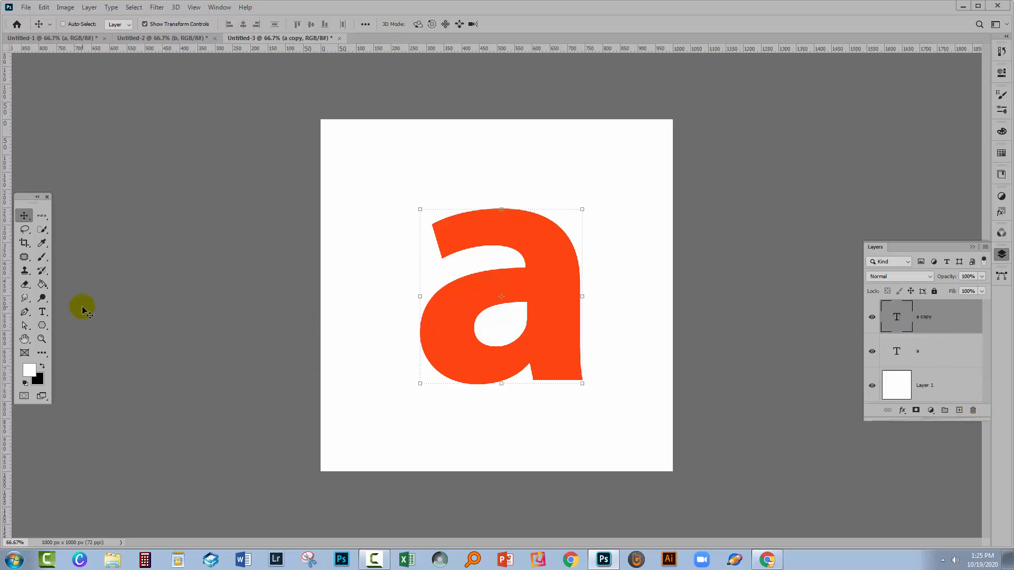
Recolour the duplicated 'a' text layer's letter to blue
click(42, 312)
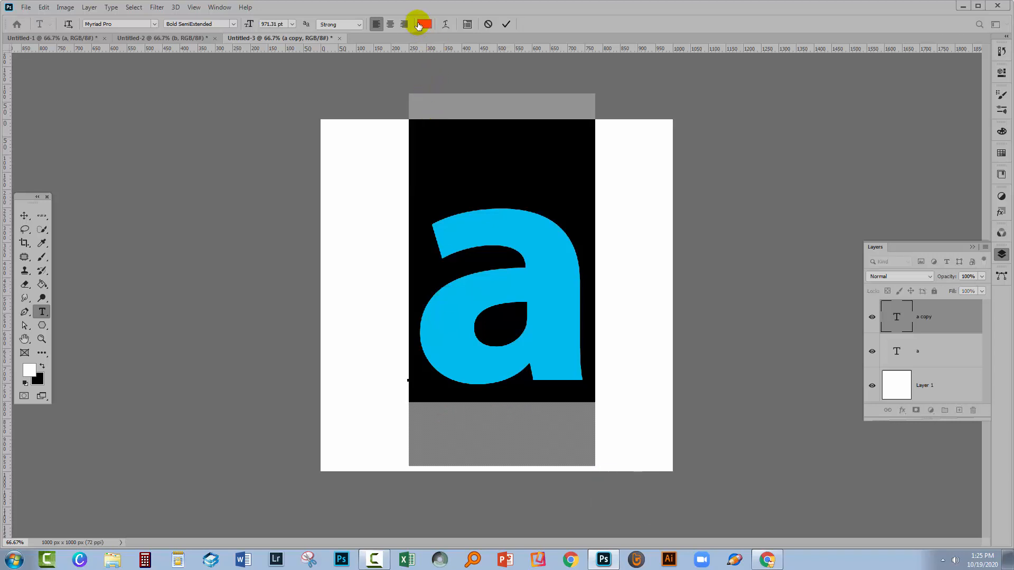
click(424, 24)
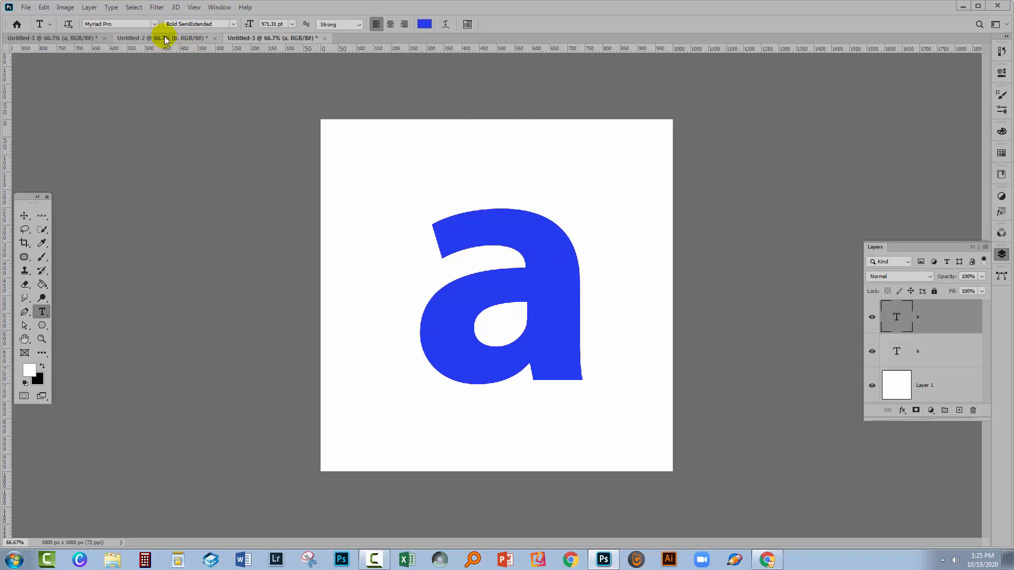
mouse_move(236, 56)
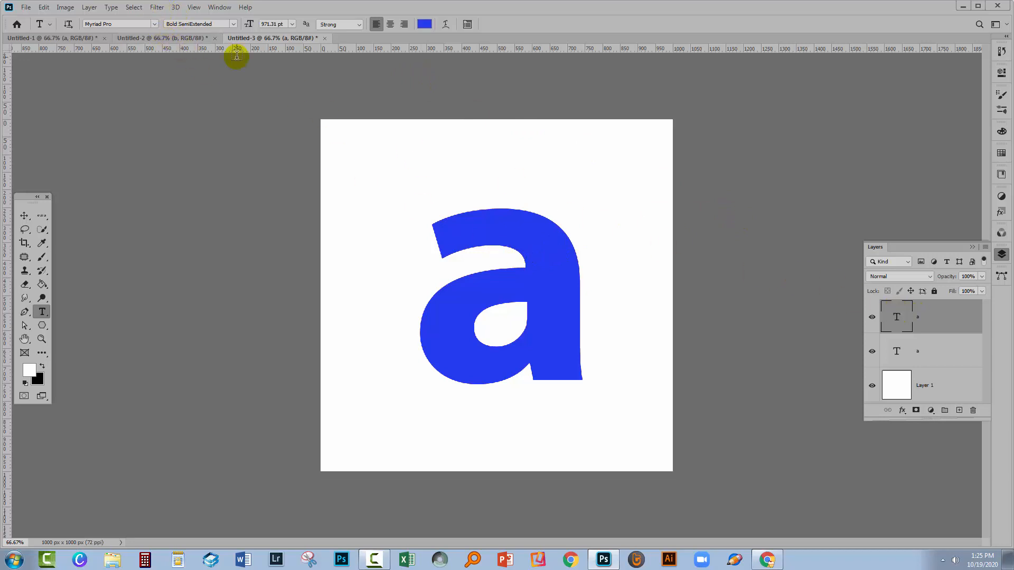
Rasterize the blue letter for the +500/+500 wrap-around Offset filter
click(157, 7)
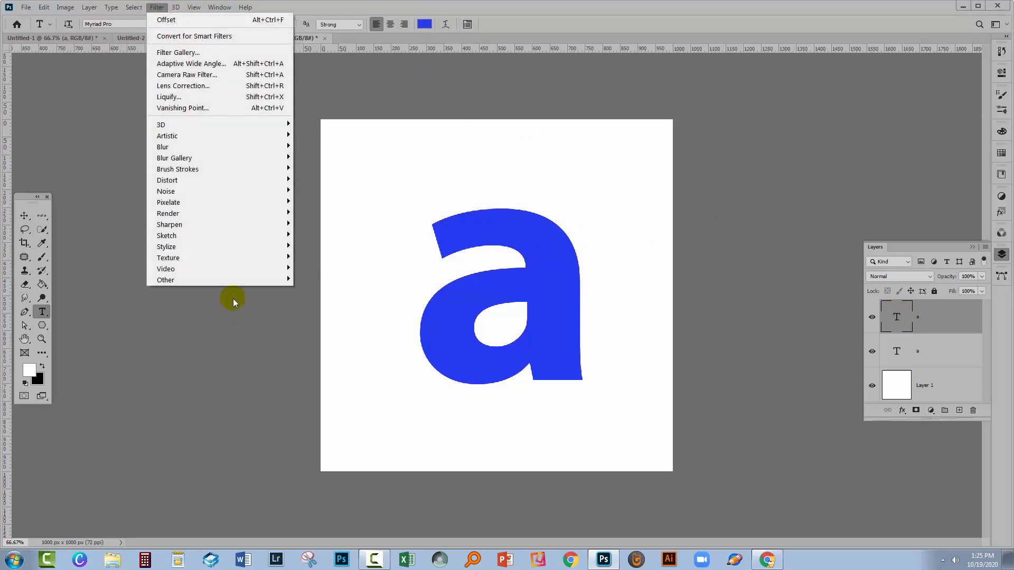
click(194, 36)
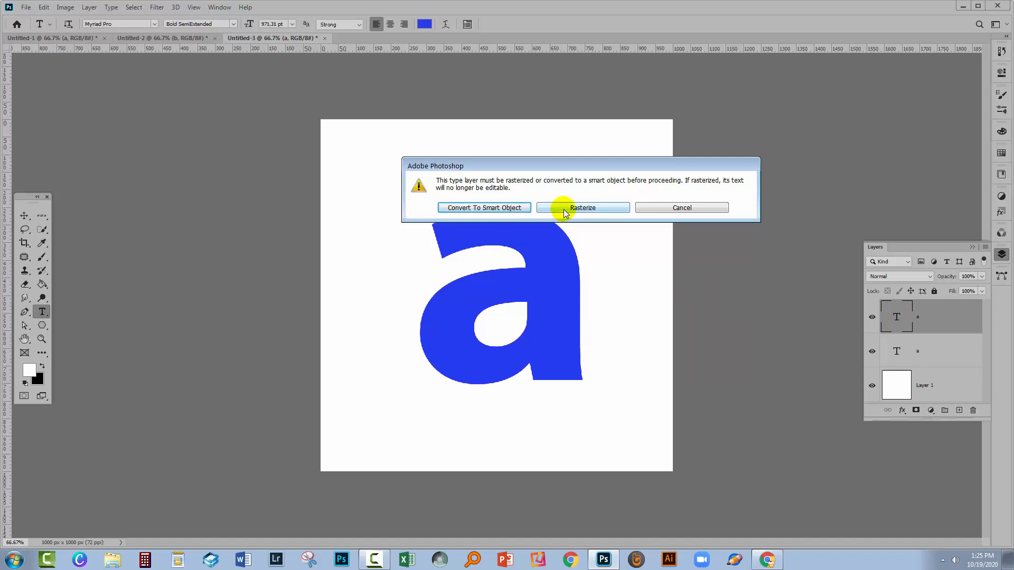
mouse_move(574, 212)
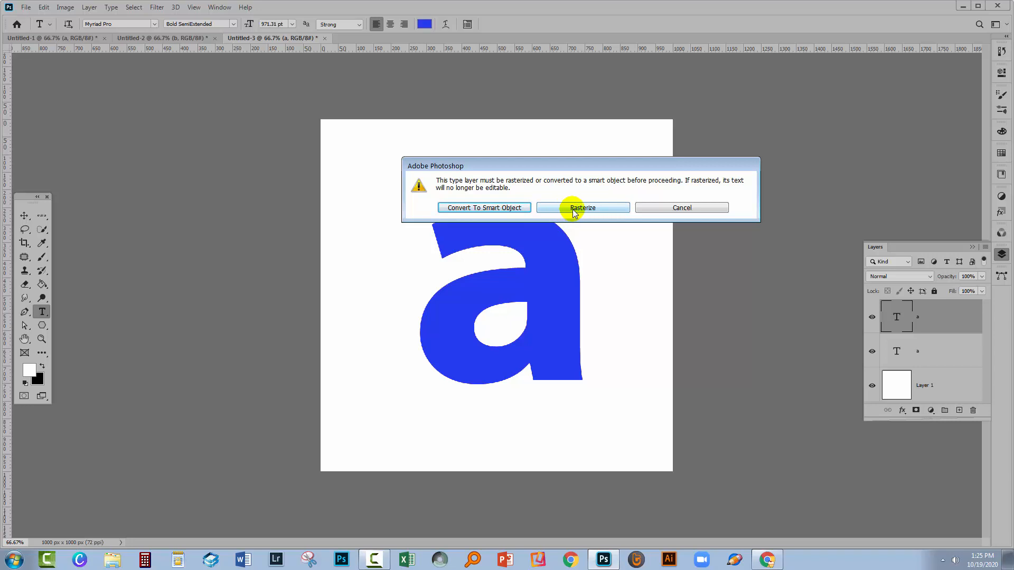
click(582, 208)
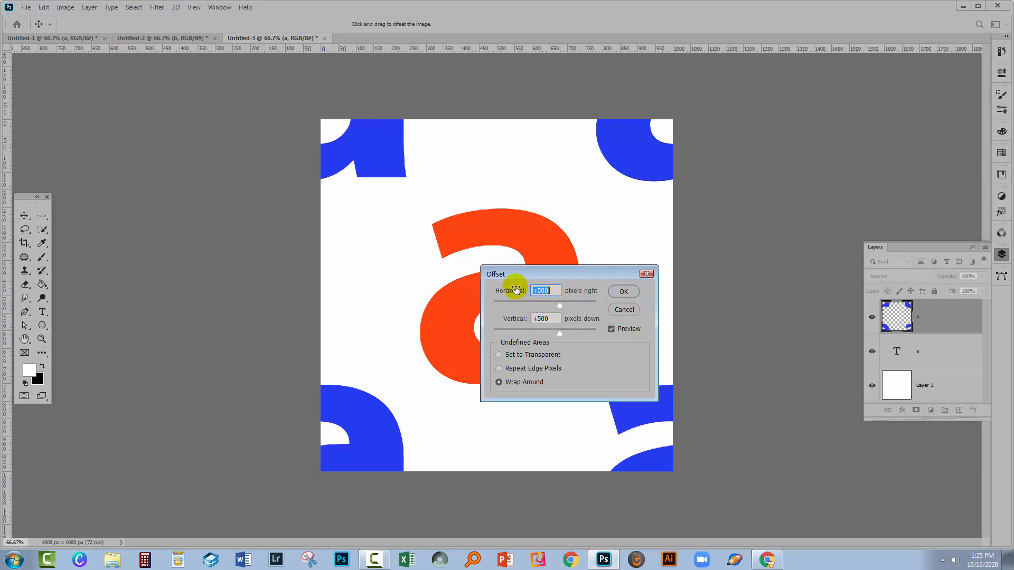
mouse_move(540, 326)
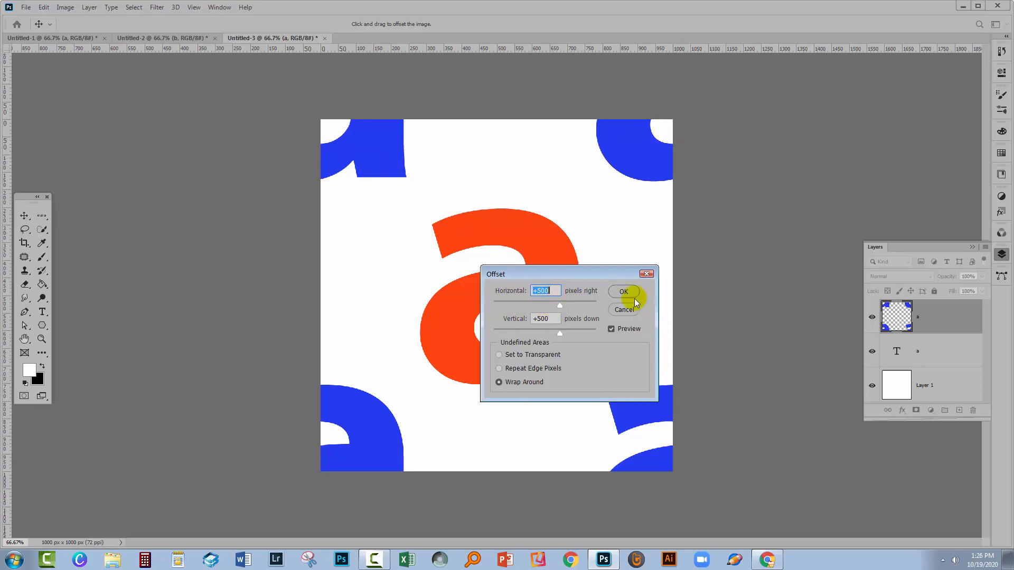
Apply the +500 px offset, select all, and define the tile as a pattern
click(622, 290)
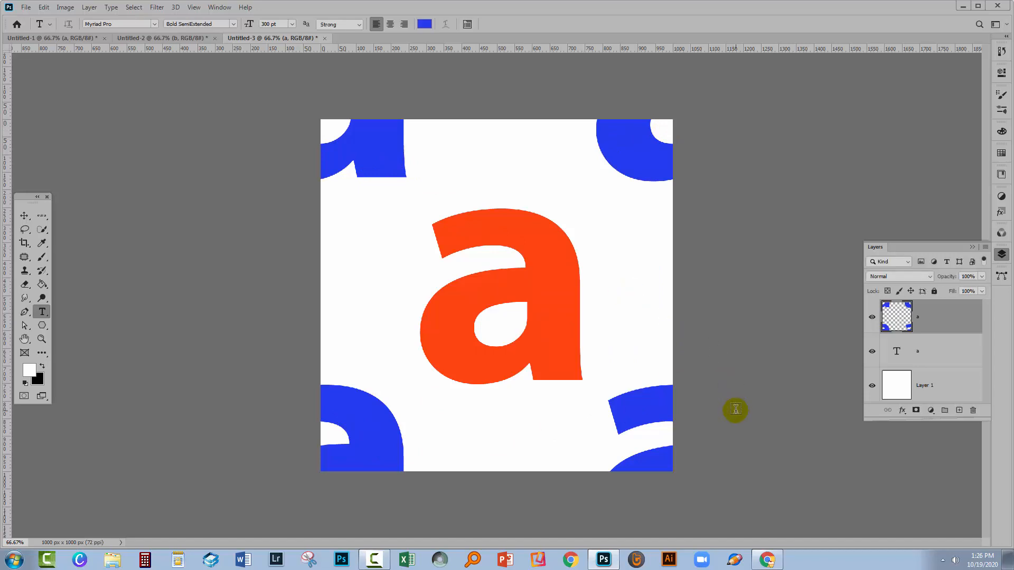
mouse_move(560, 237)
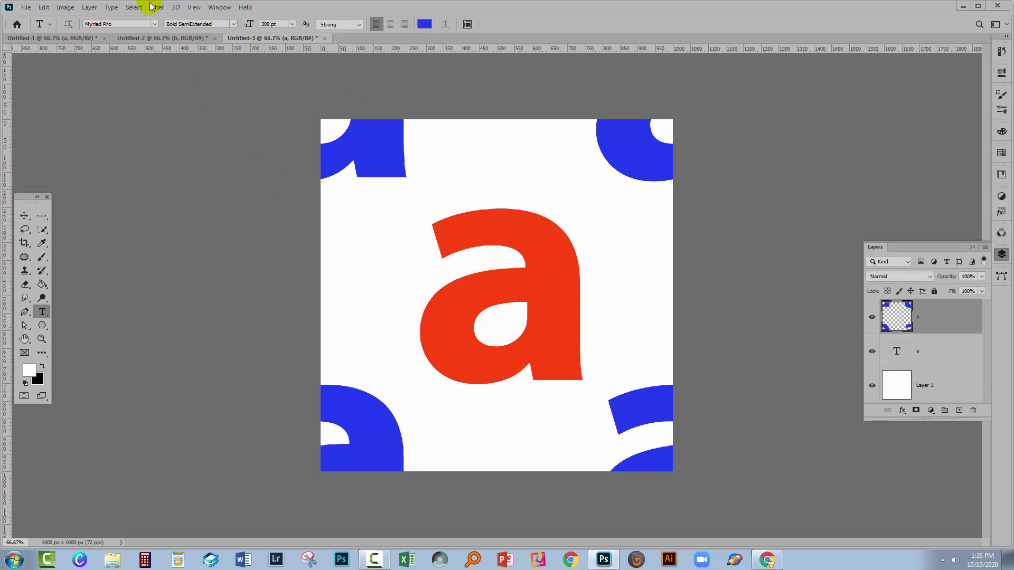
click(133, 7)
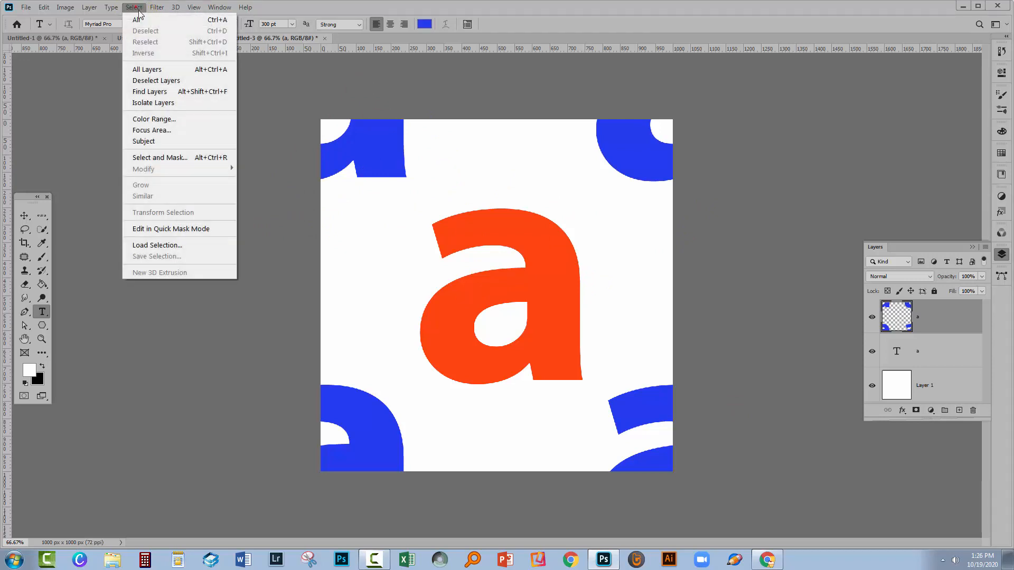
click(43, 7)
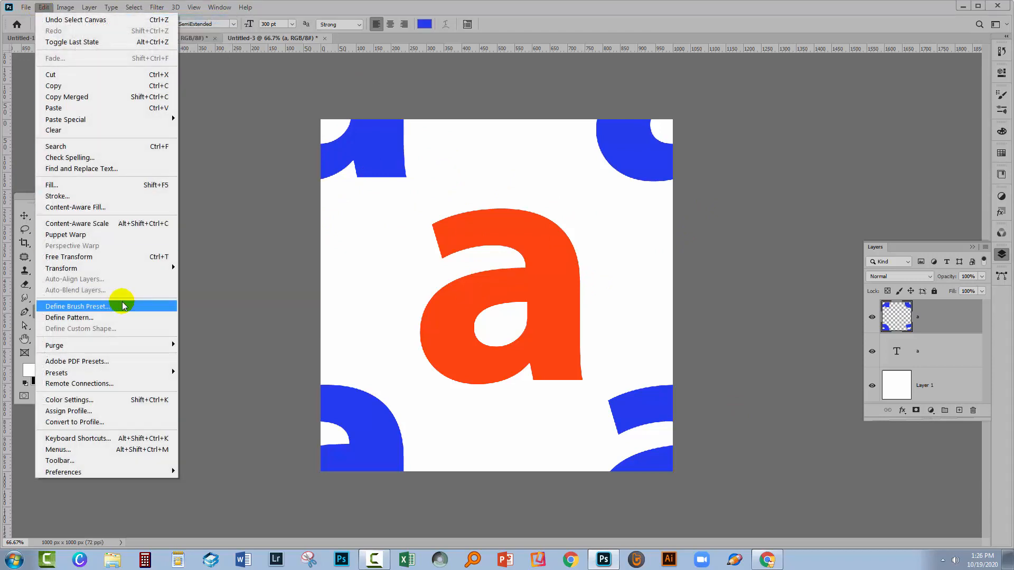
click(69, 317)
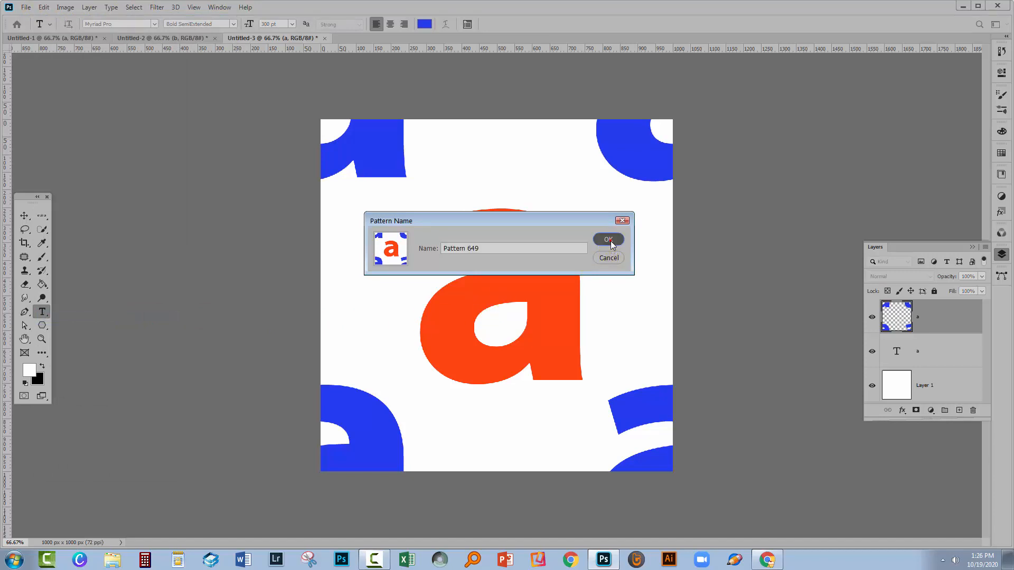
click(607, 239)
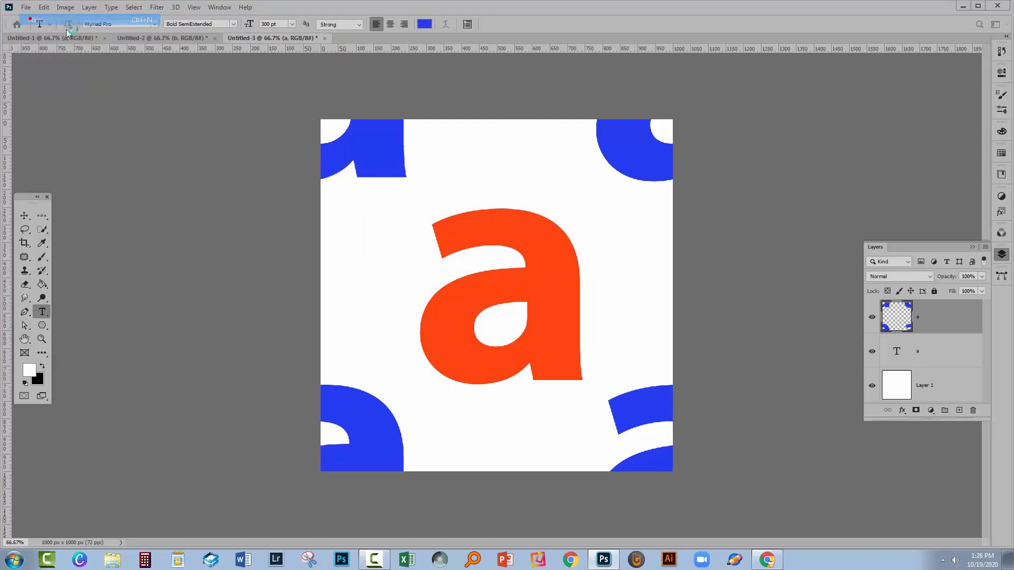
Create a new 3600 × 3600 px document from the preset list
click(26, 7)
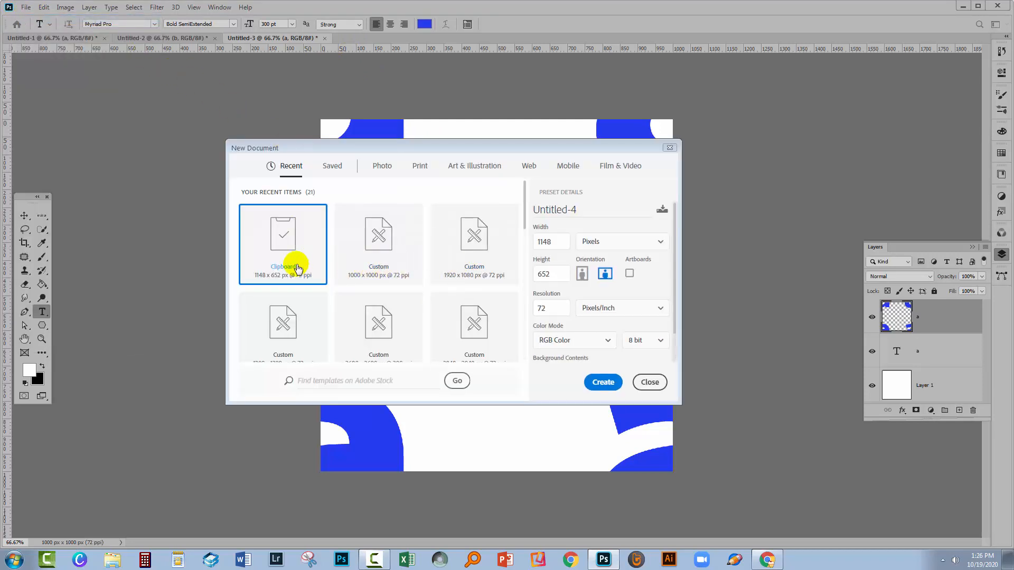
scroll(down, 3)
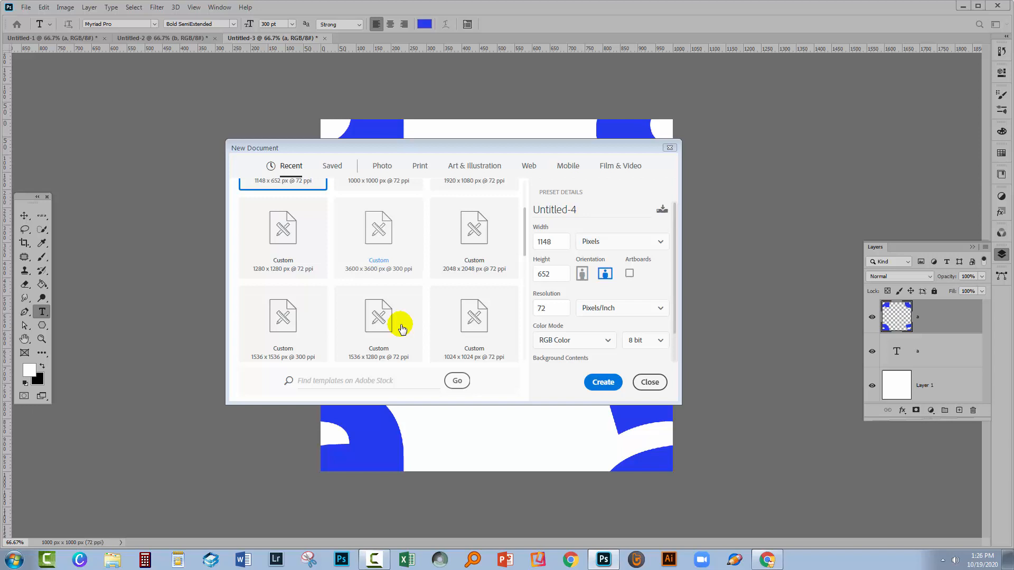
click(377, 226)
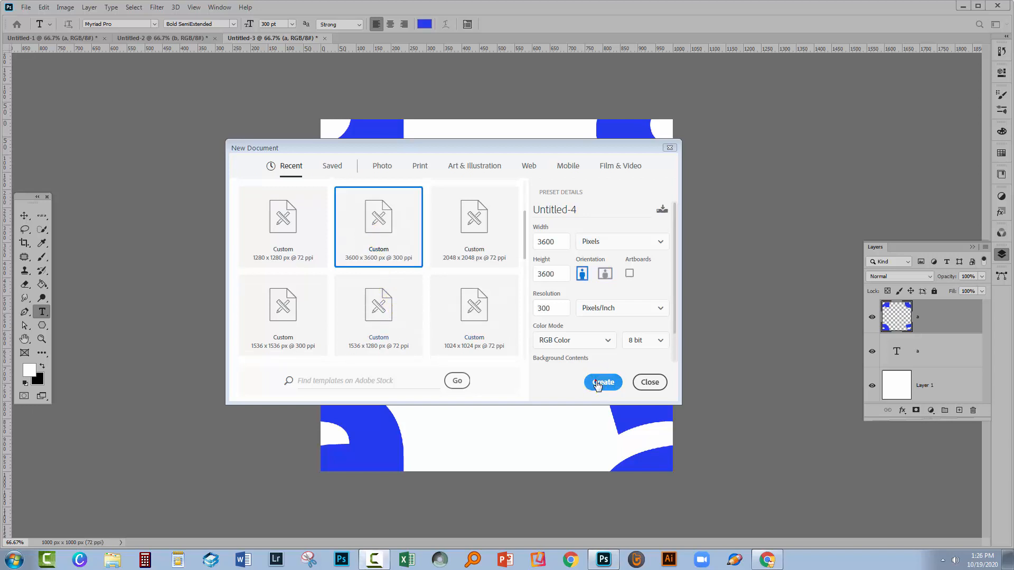
click(602, 382)
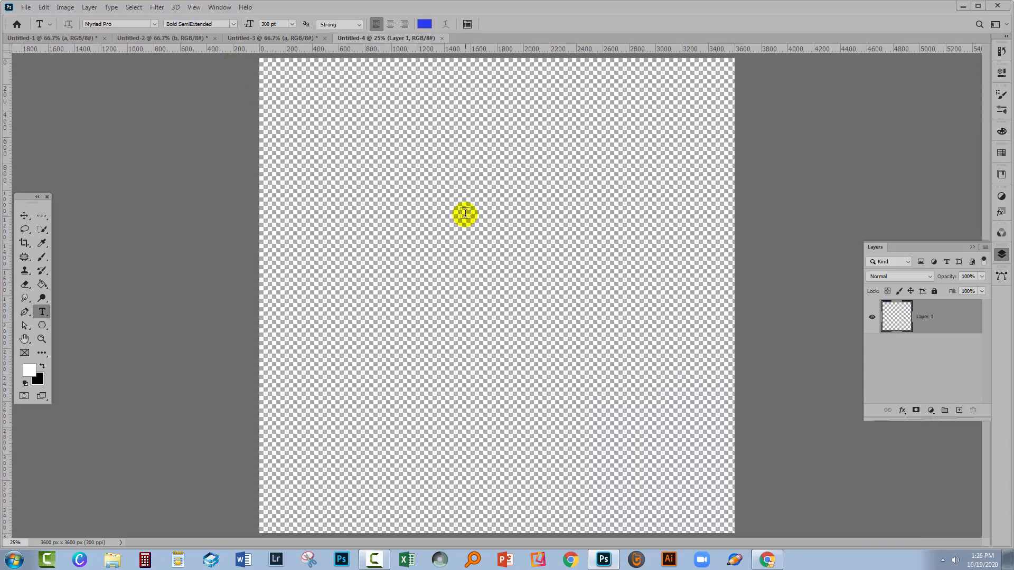
Add a Pattern Fill layer using the 'a' tile pattern at 100% scale
click(89, 7)
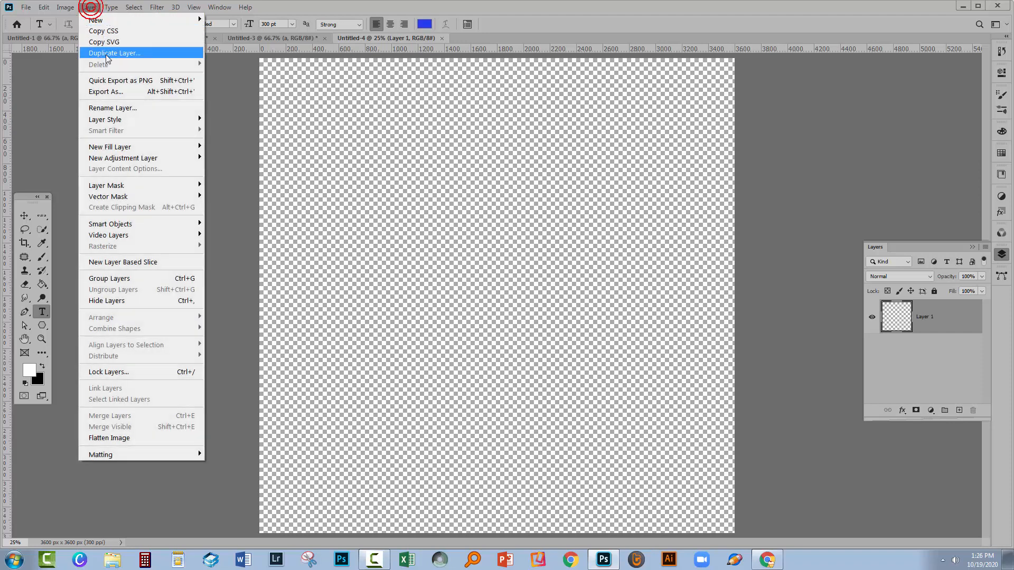
mouse_move(123, 147)
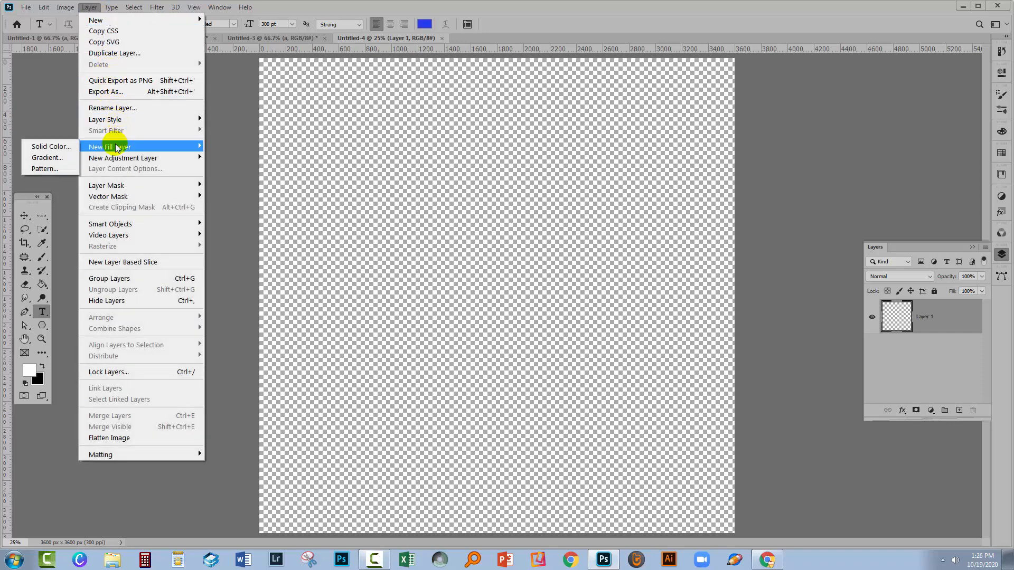
click(44, 168)
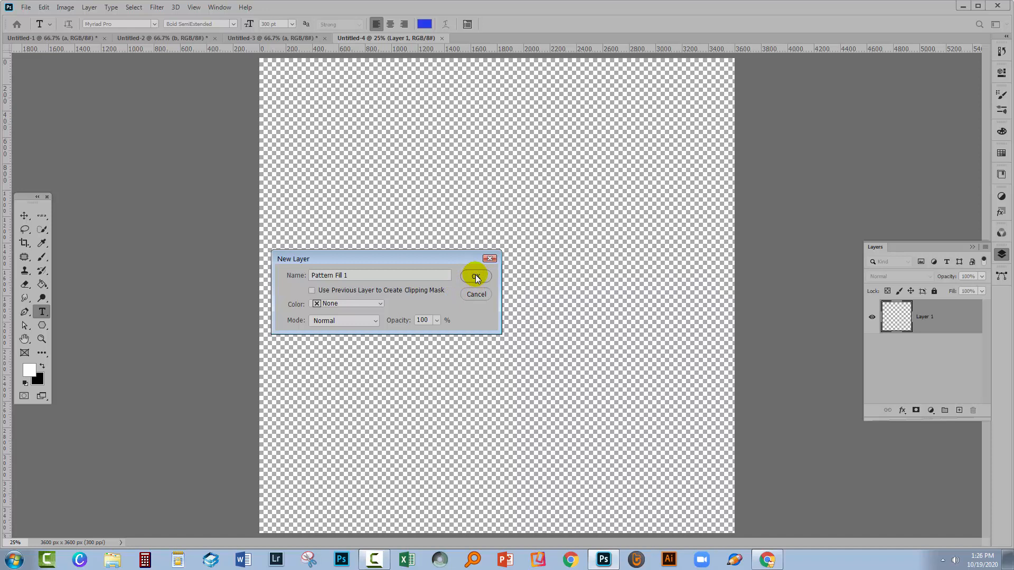
click(476, 275)
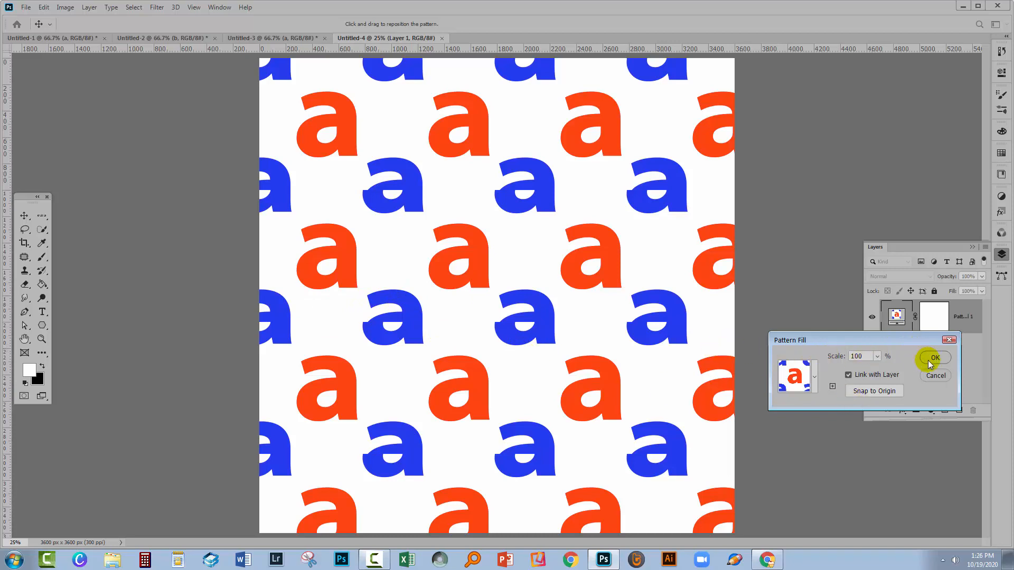
click(933, 358)
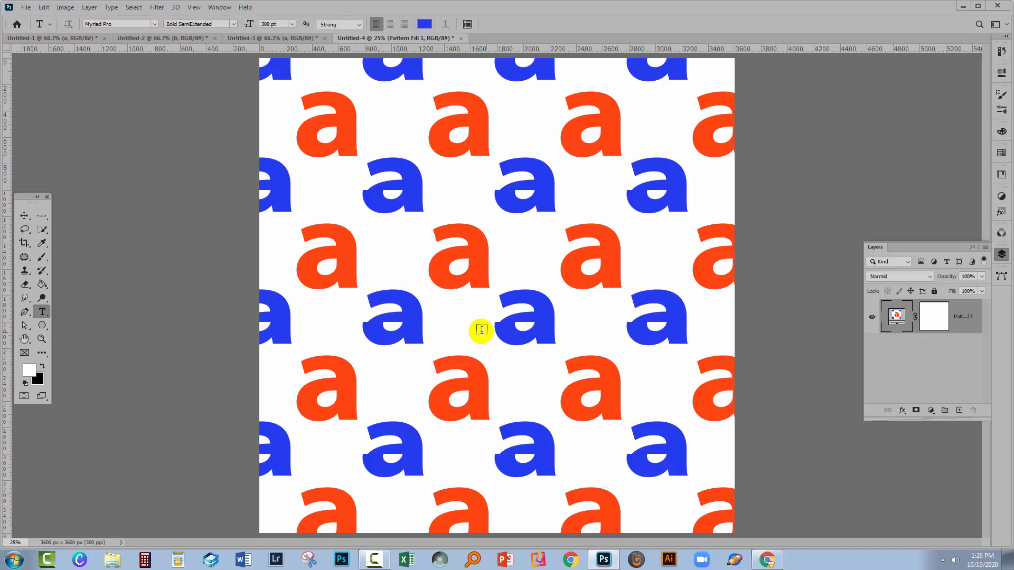
mouse_move(479, 339)
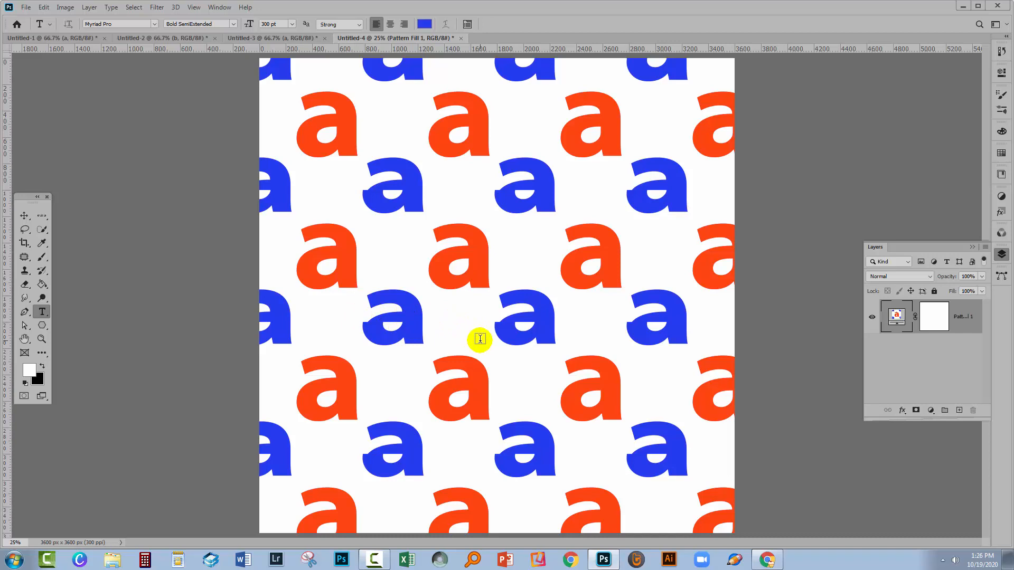
mouse_move(429, 49)
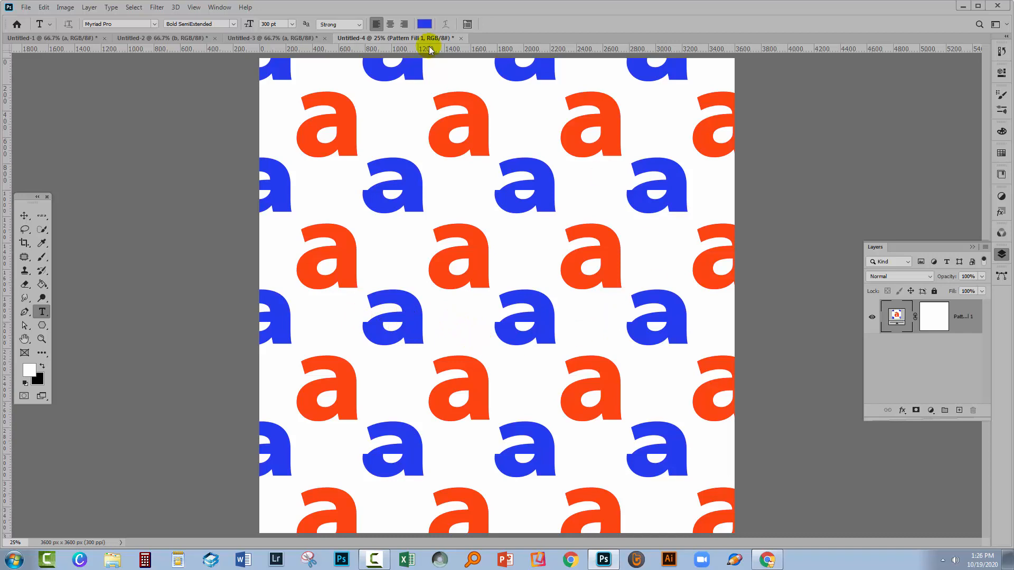
mouse_move(433, 242)
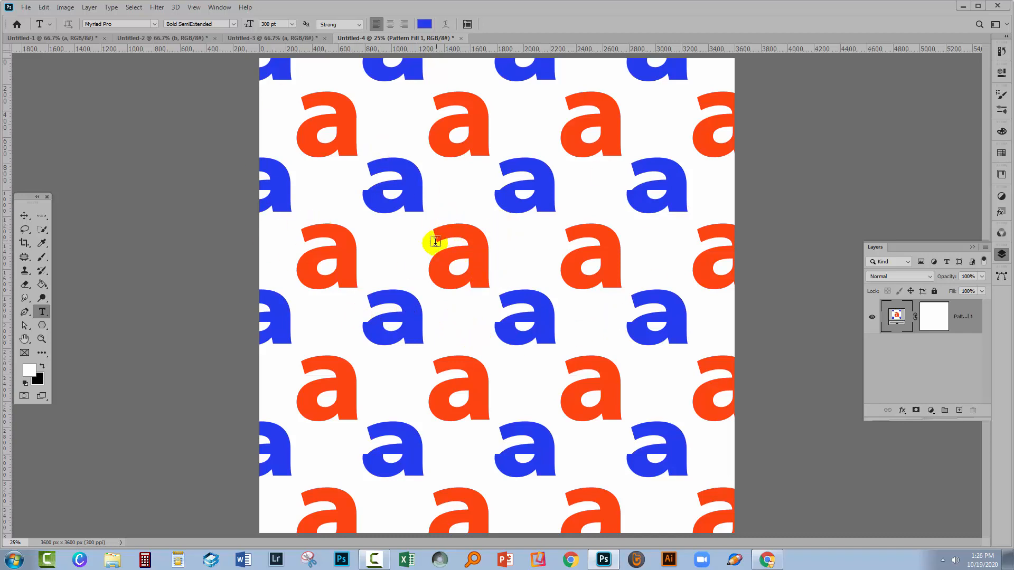
mouse_move(426, 257)
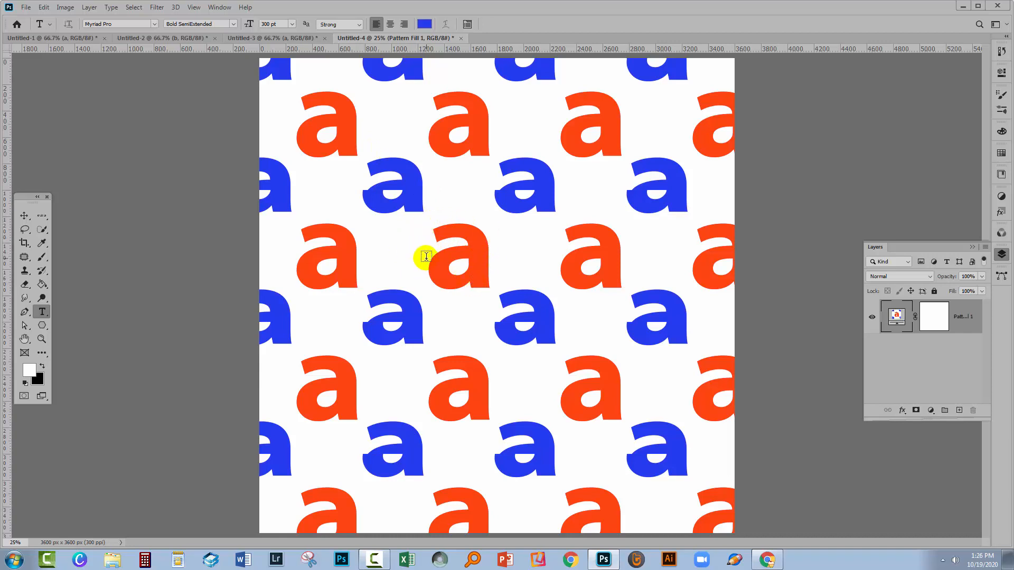
mouse_move(435, 221)
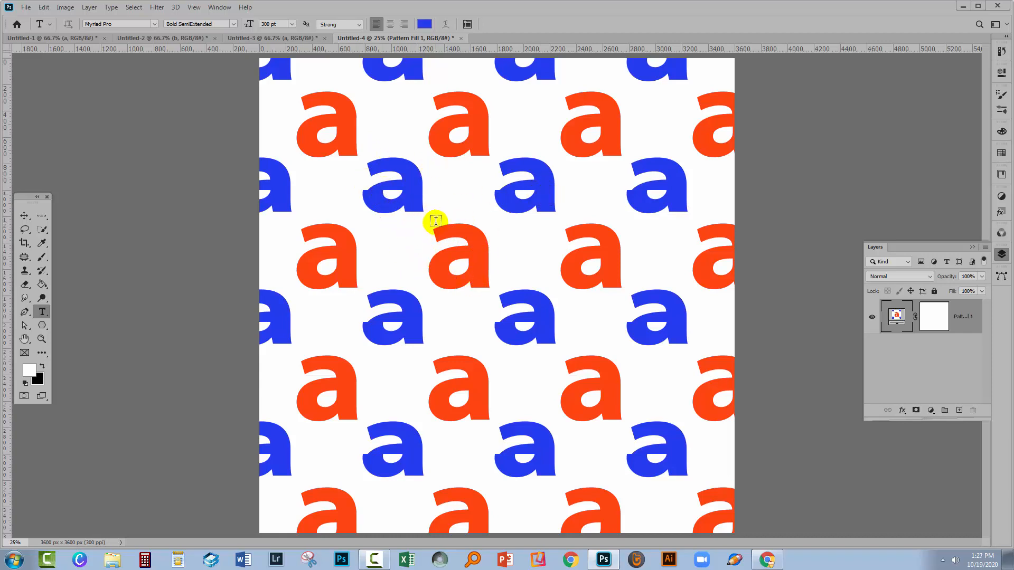
mouse_move(223, 45)
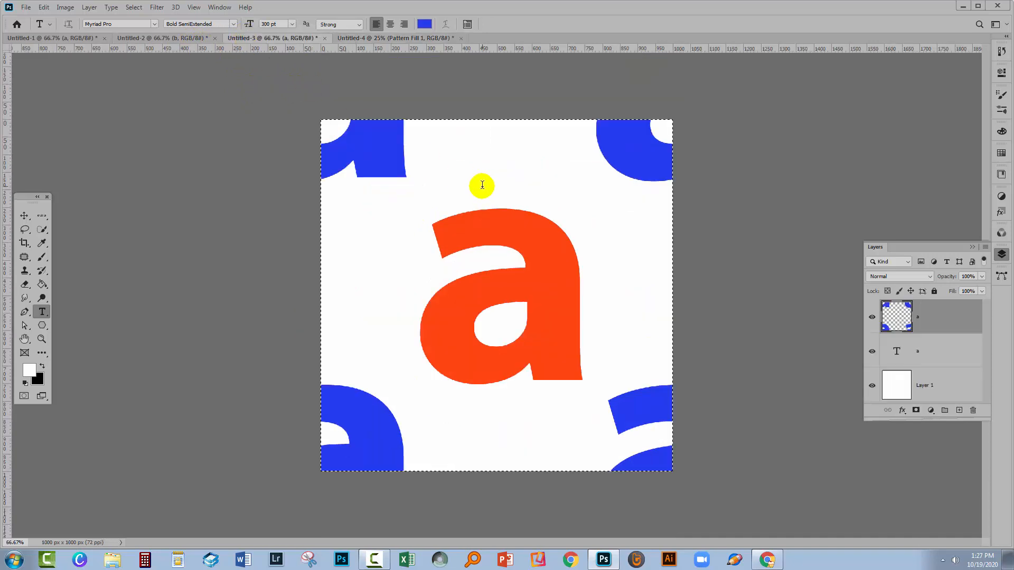
mouse_move(382, 194)
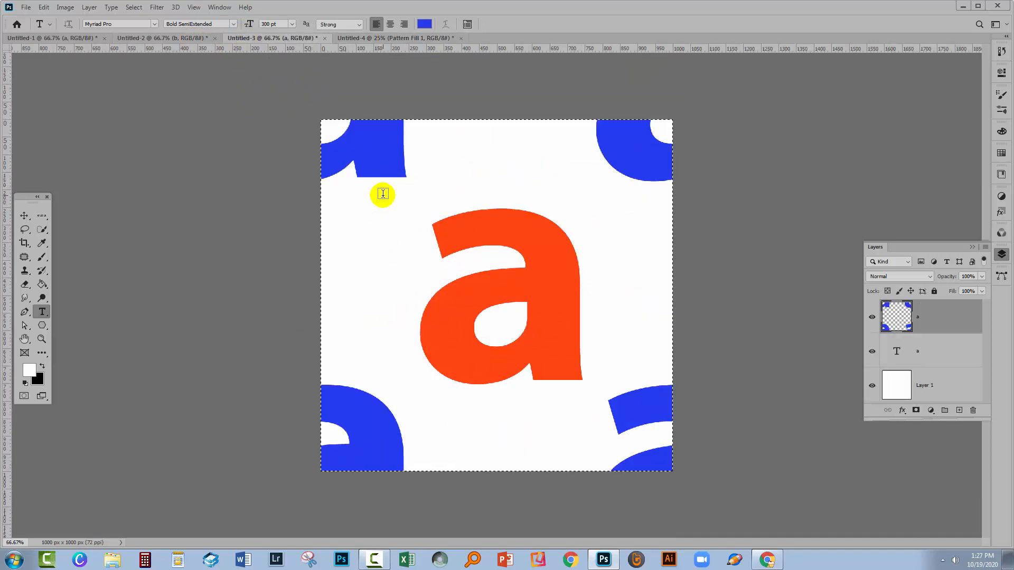
mouse_move(390, 165)
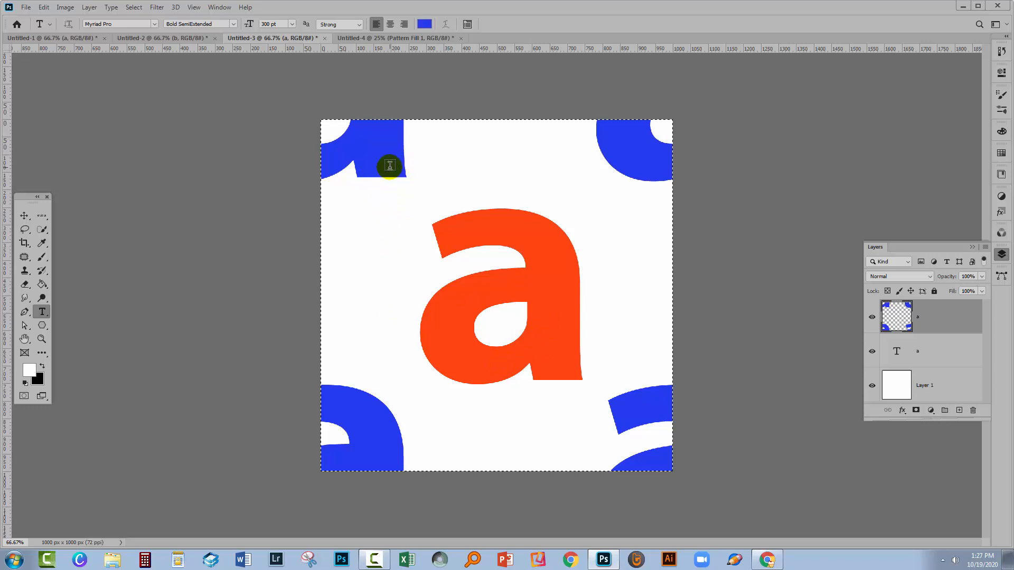
mouse_move(471, 157)
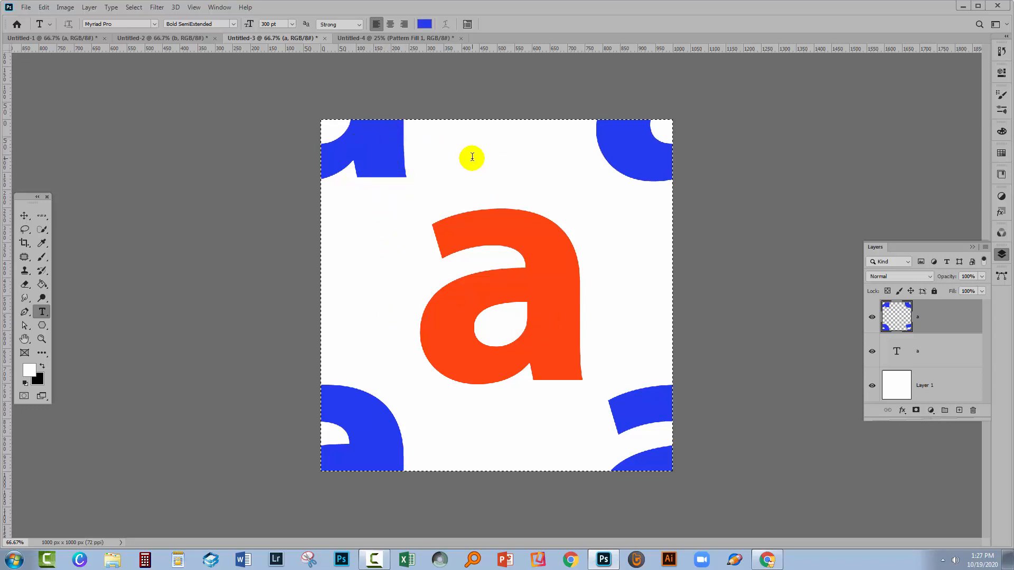
mouse_move(572, 308)
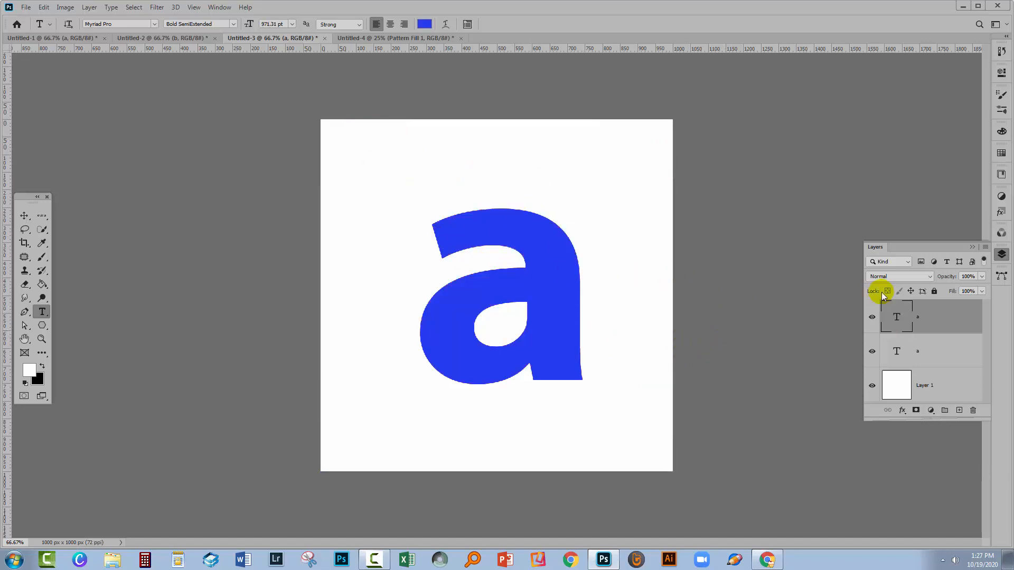
Select the blue 'a' text layer in the restored Untitled-3 tile
click(929, 317)
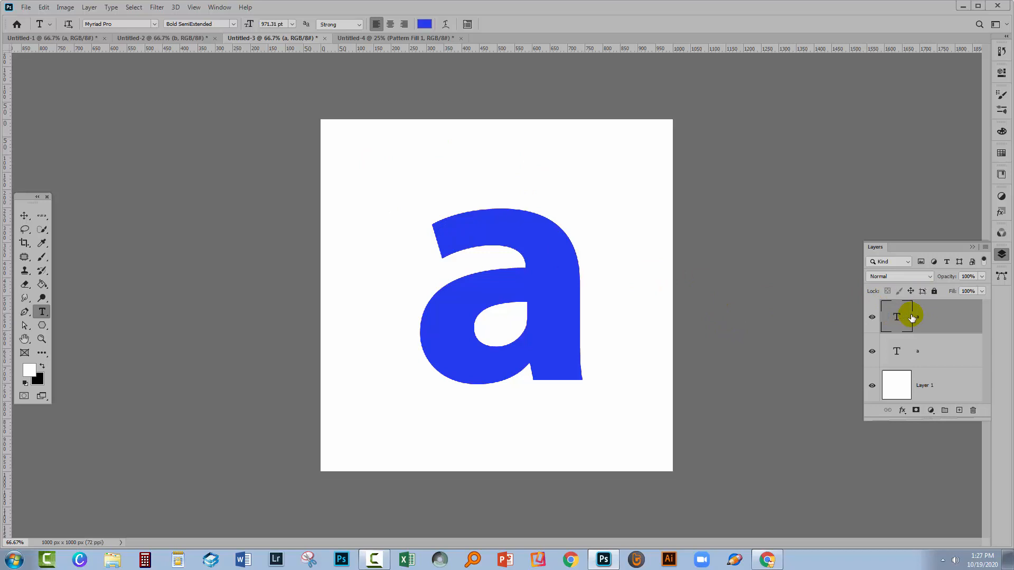
mouse_move(925, 318)
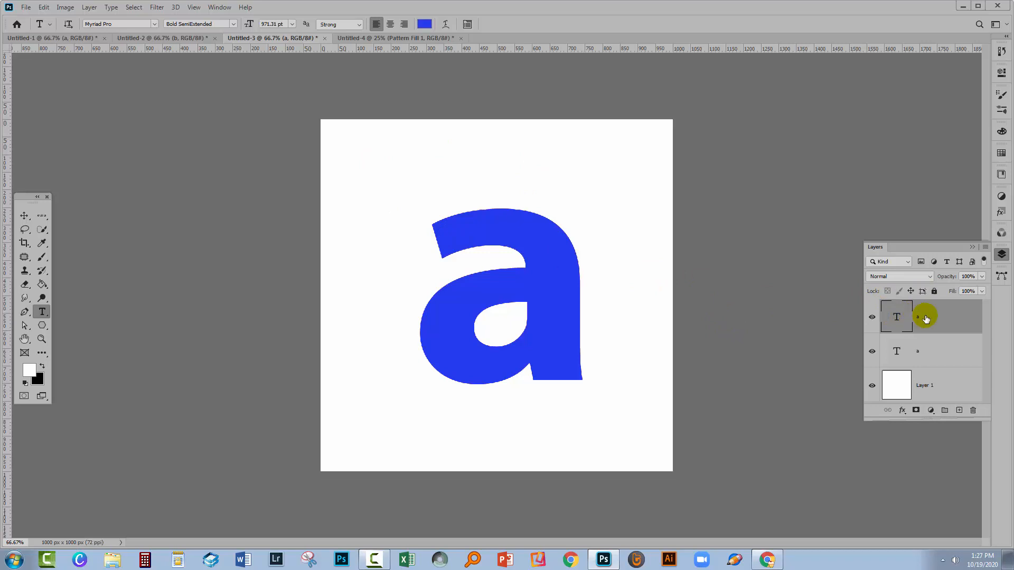
Rasterize the duplicated blue 'a' type layer from its layer context menu
right_click(925, 316)
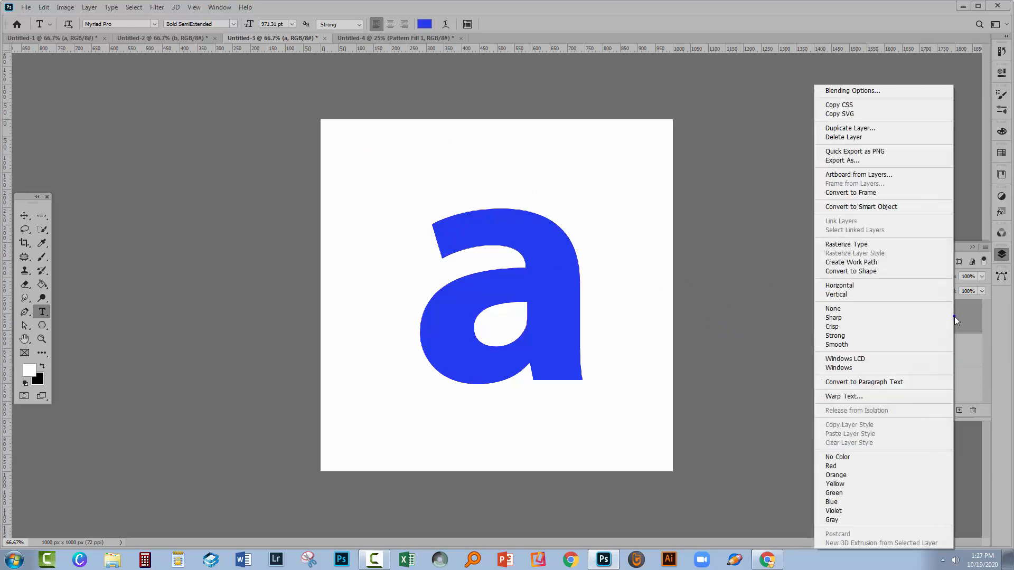
mouse_move(846, 244)
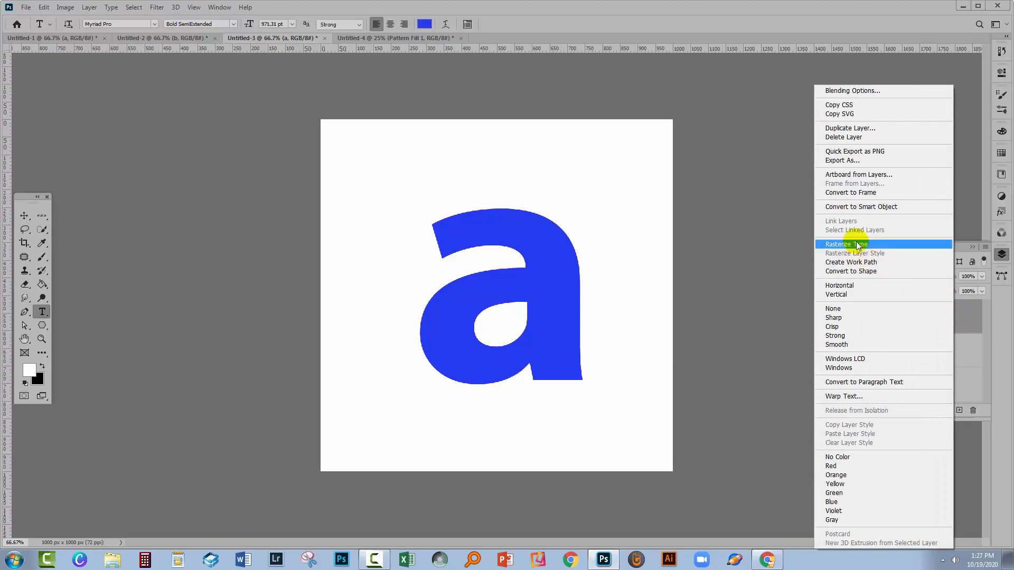
click(843, 244)
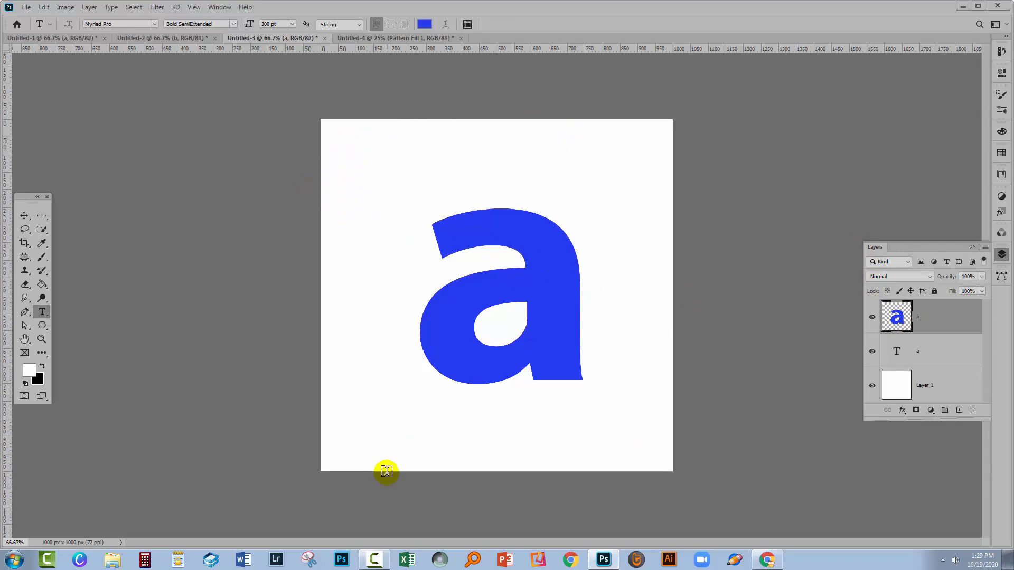
mouse_move(859, 310)
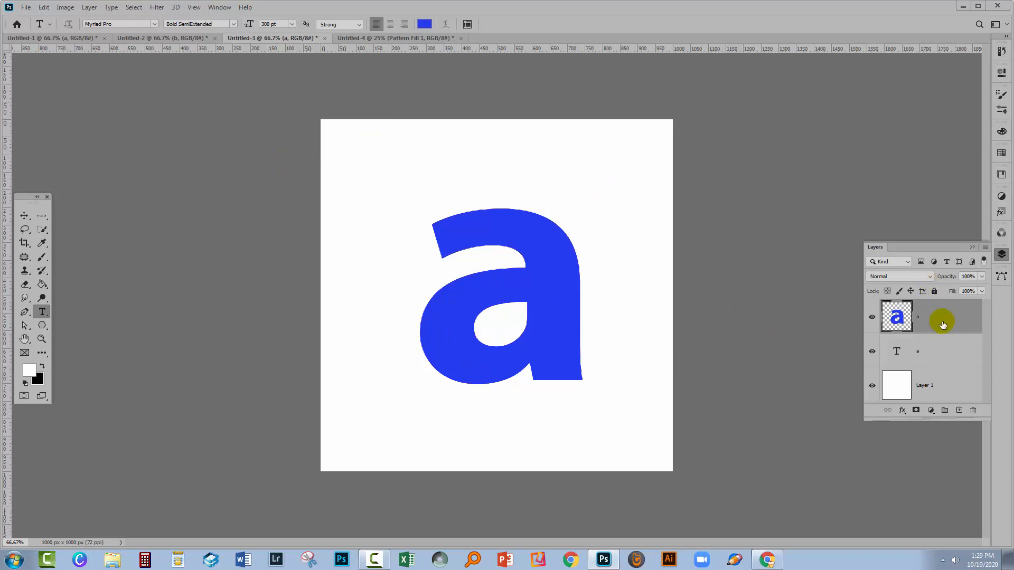
mouse_move(23, 242)
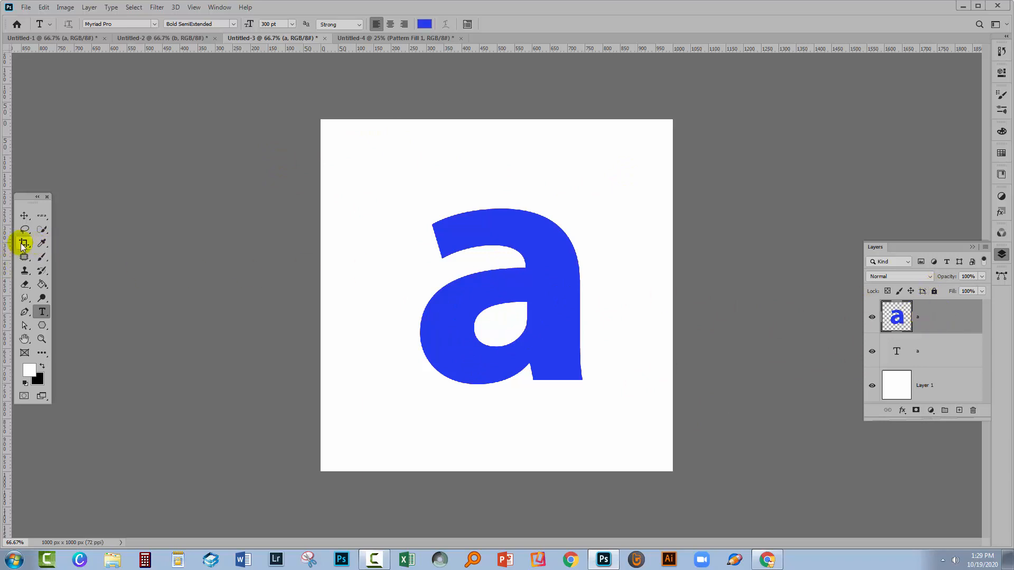
click(24, 243)
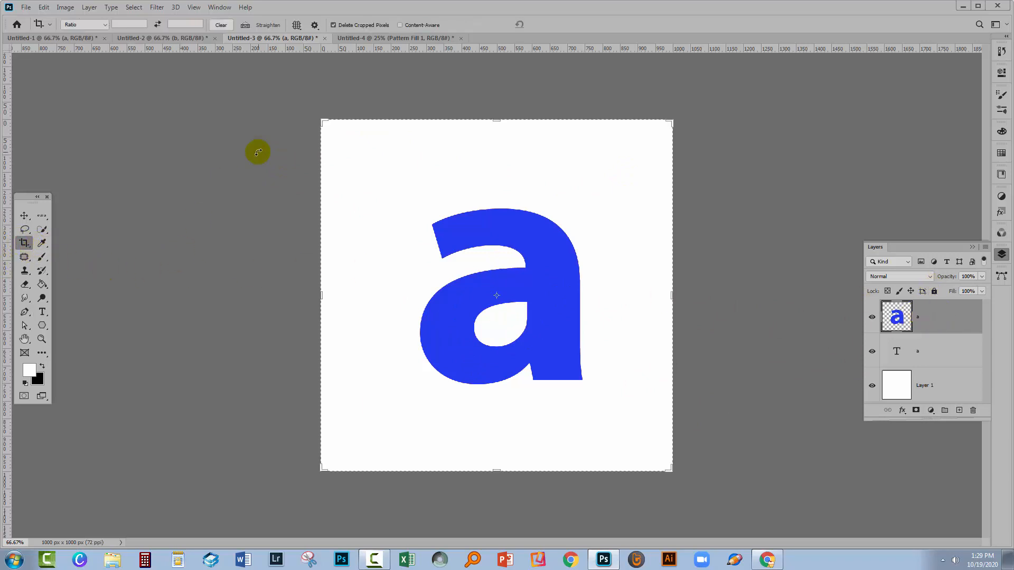
mouse_move(611, 398)
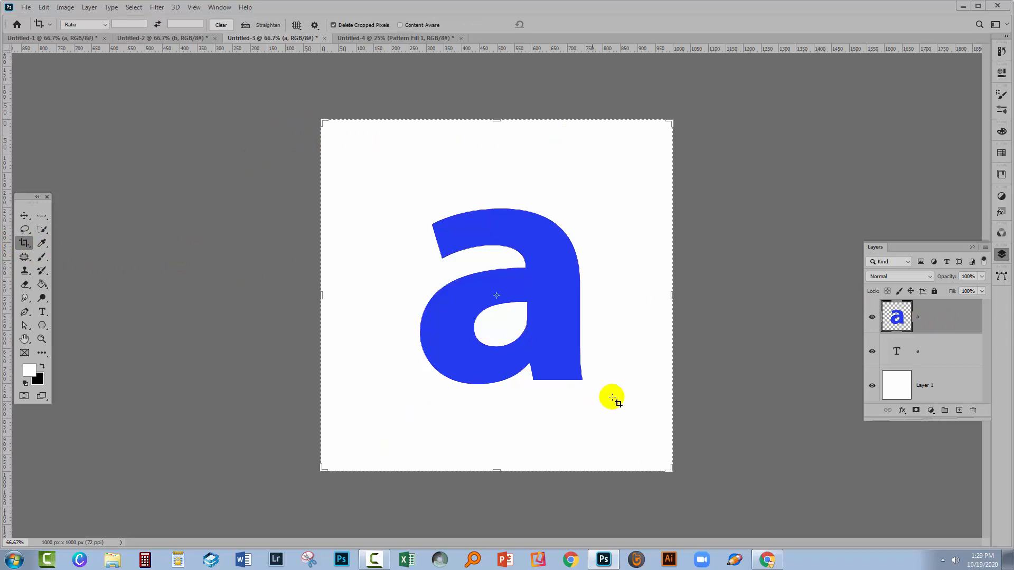
mouse_move(734, 406)
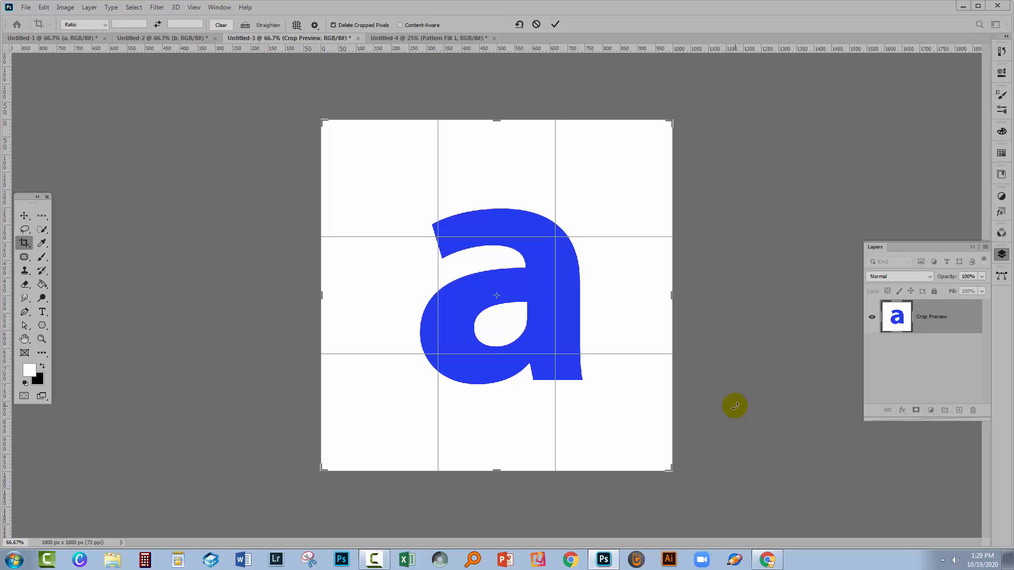
click(555, 23)
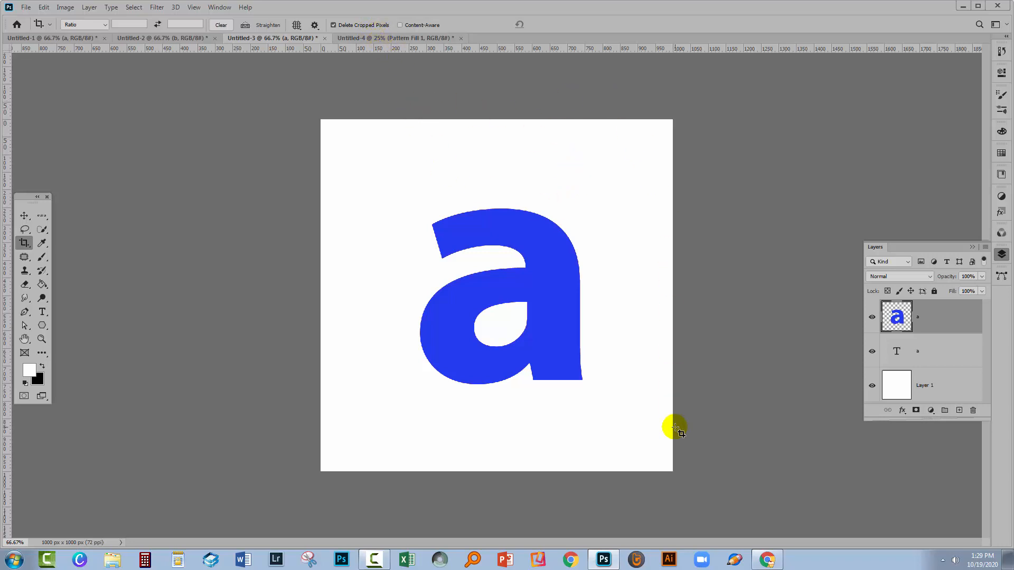
mouse_move(557, 489)
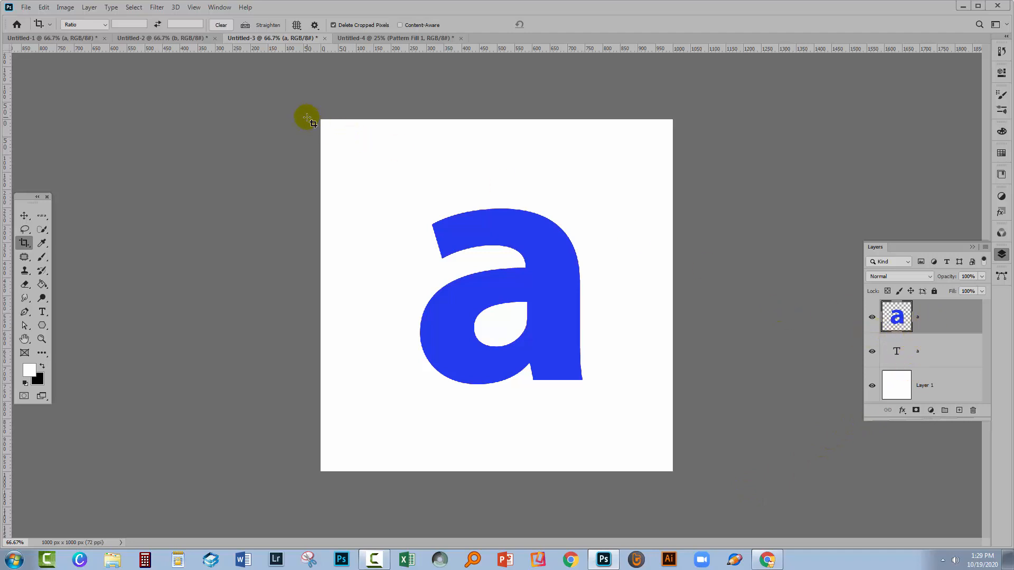
Offset the rasterized blue 'a' by +500 px both ways with Wrap Around
click(156, 7)
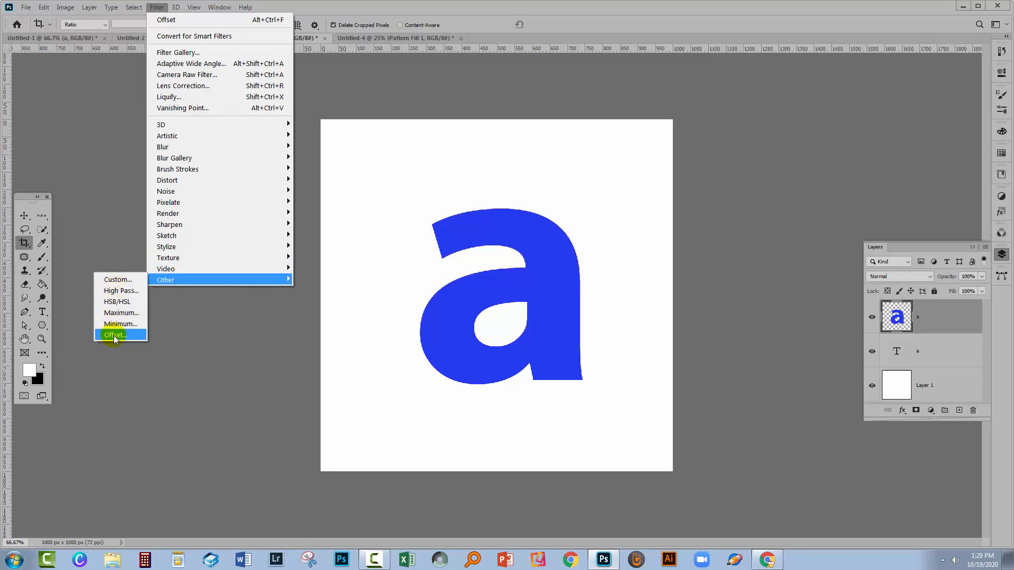
click(114, 334)
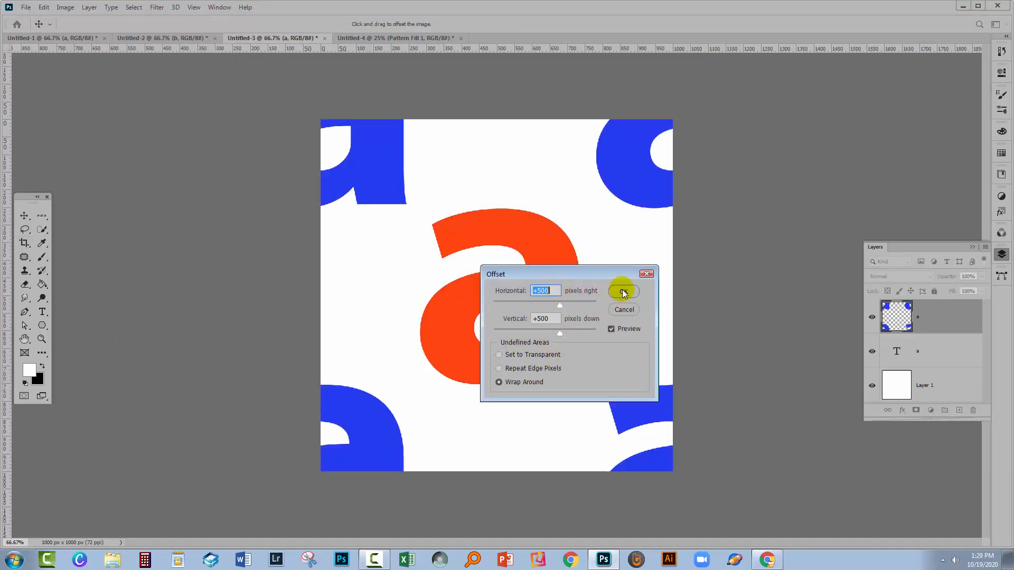
click(623, 290)
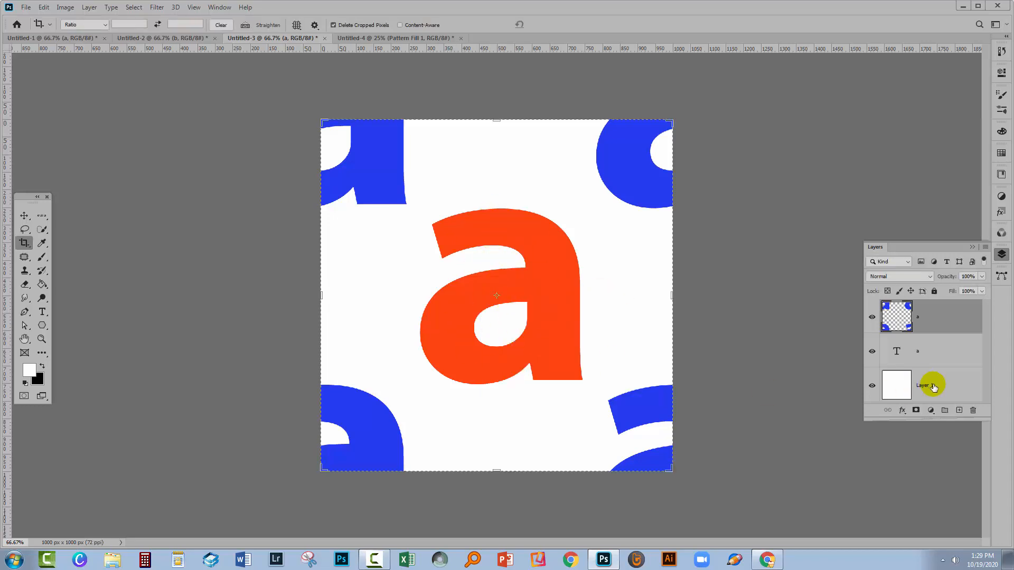
Recolour the centre 'a' text layer from orange to bright green via the Color Picker
click(896, 351)
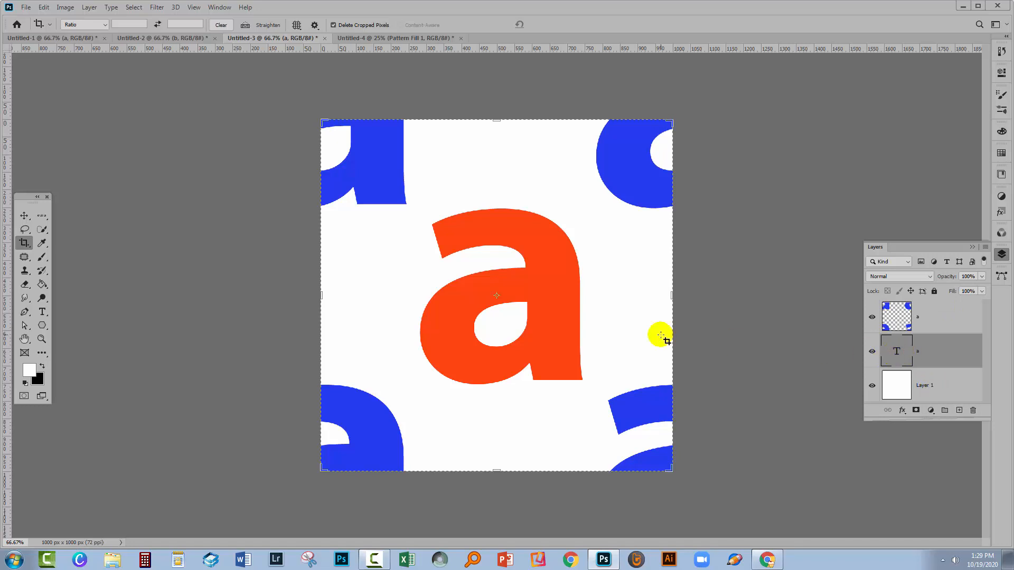
click(41, 312)
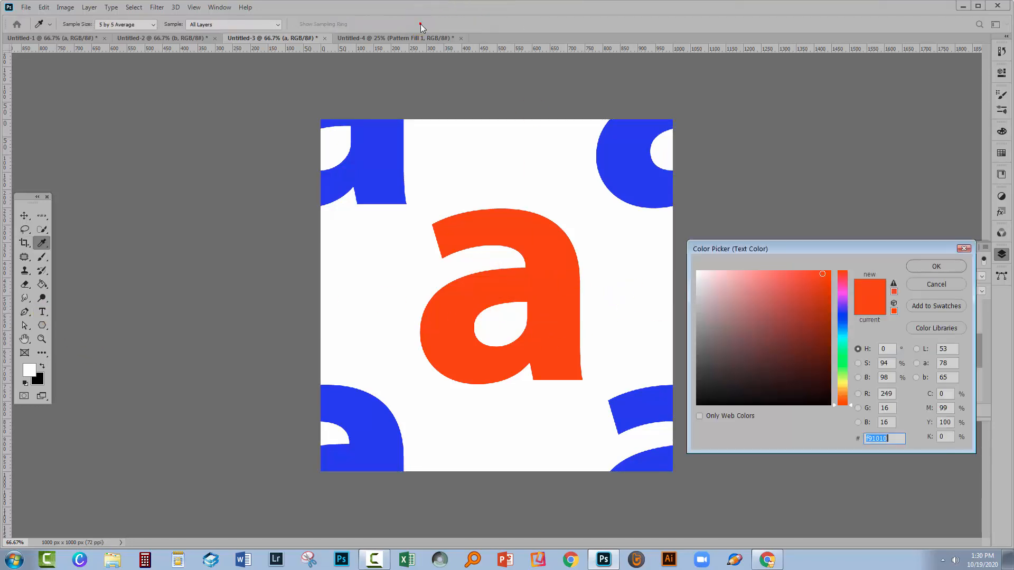
click(818, 317)
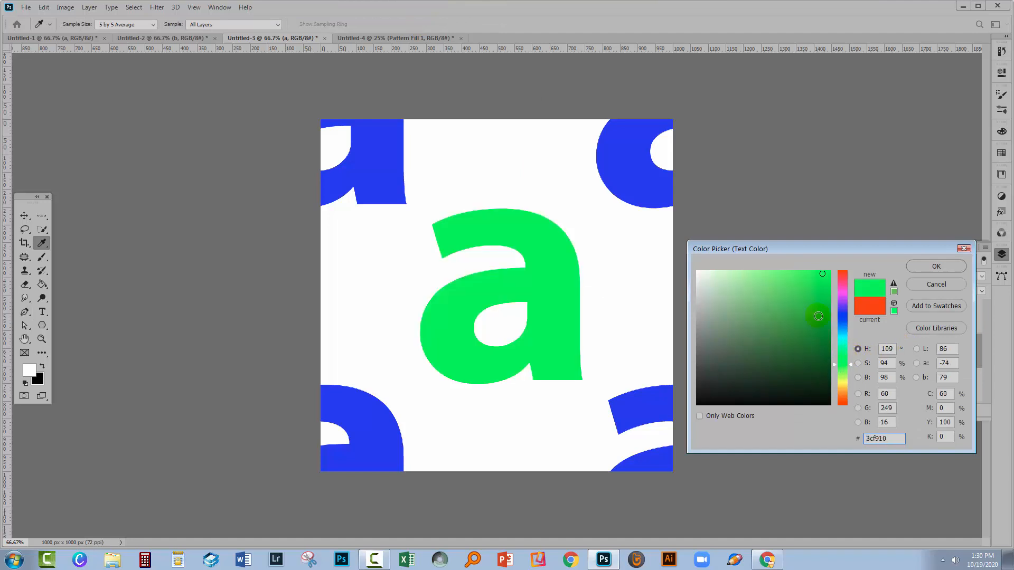
click(933, 266)
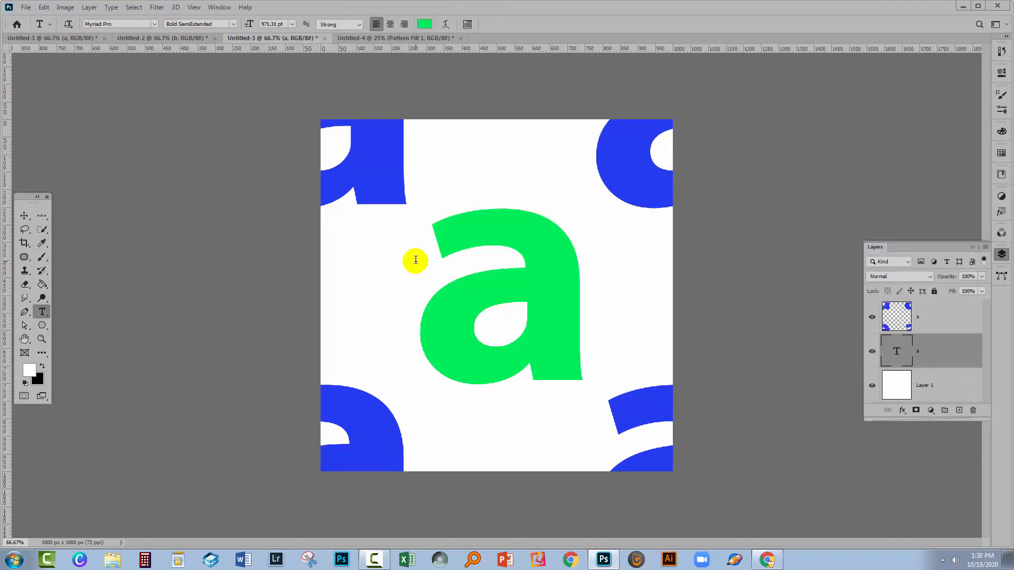
mouse_move(659, 146)
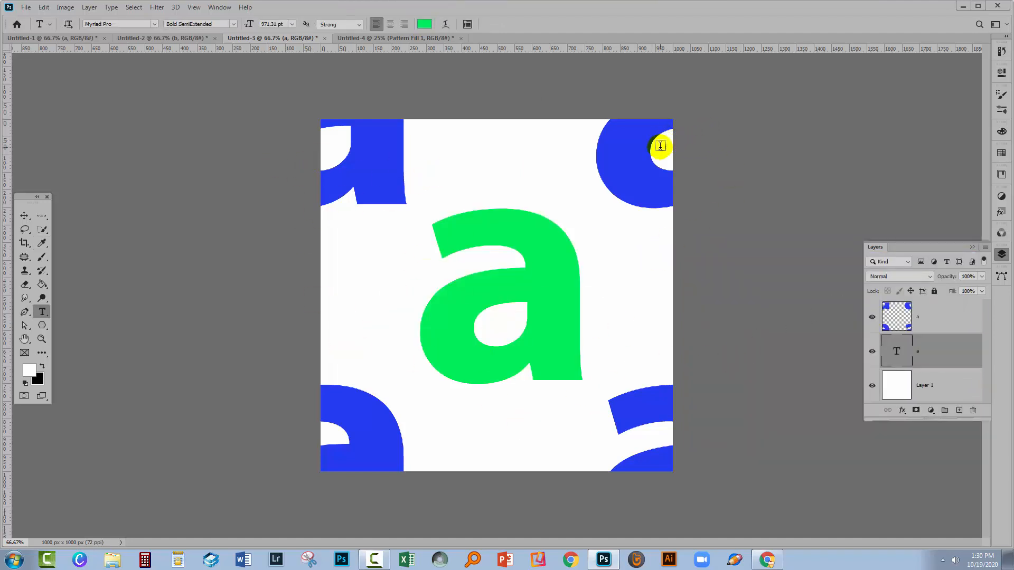
mouse_move(686, 452)
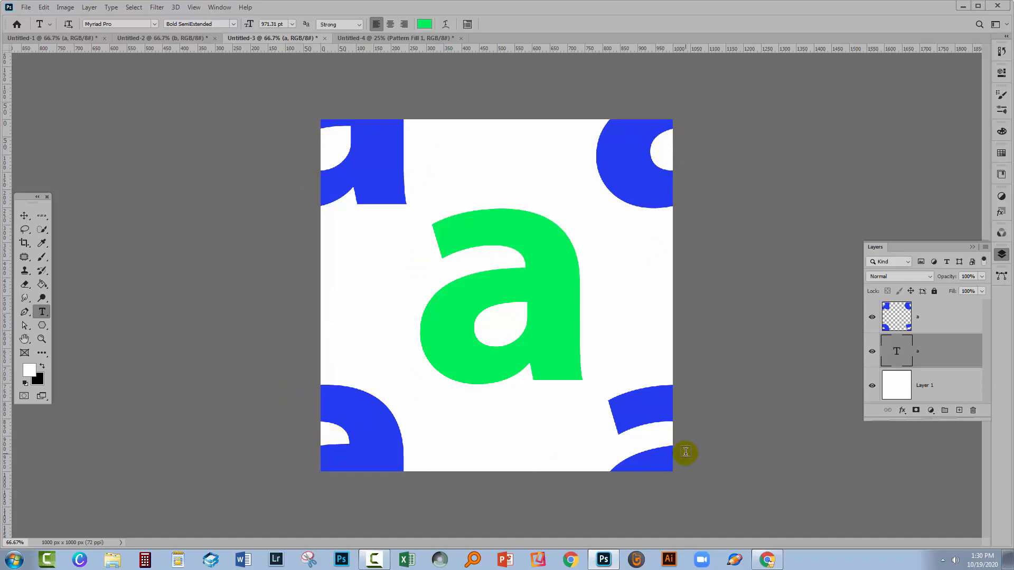
mouse_move(170, 51)
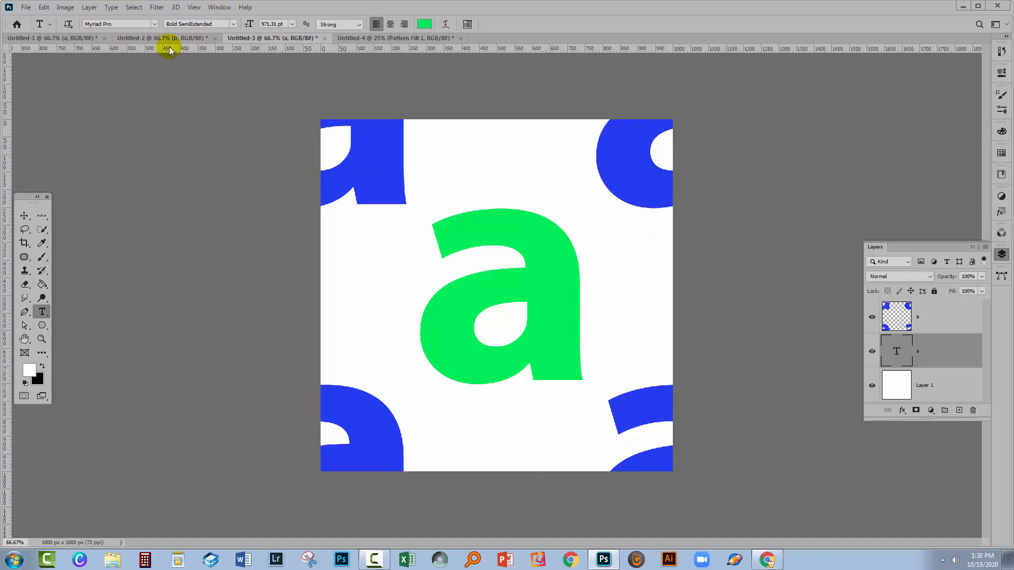
click(133, 7)
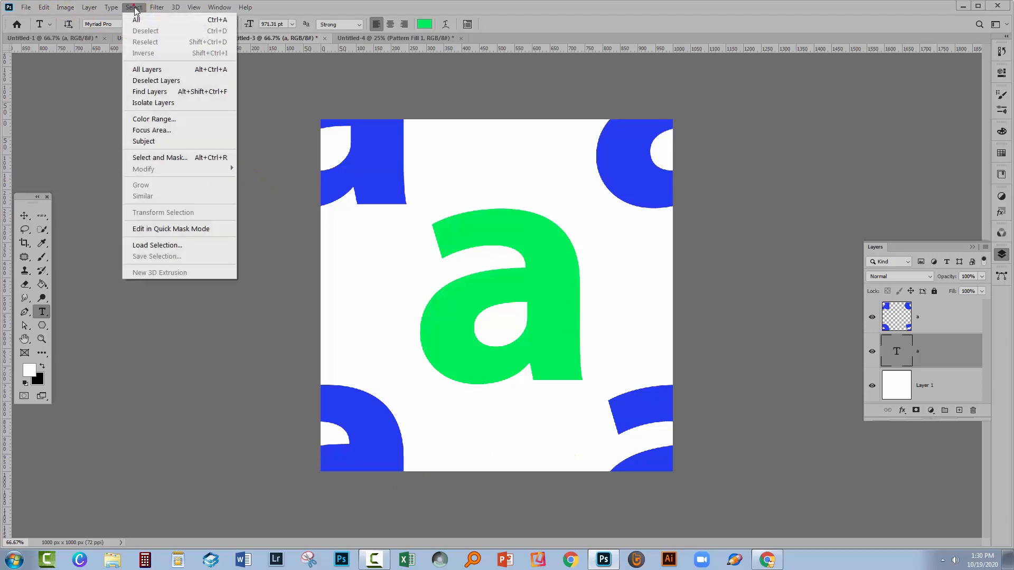
Select the whole tile canvas and define it as a new pattern
click(43, 7)
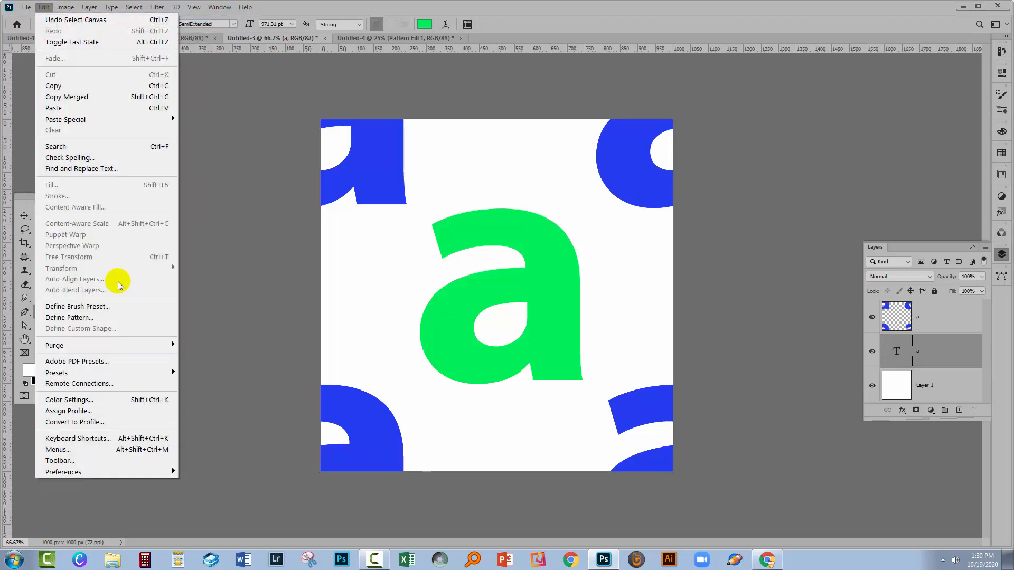
click(70, 317)
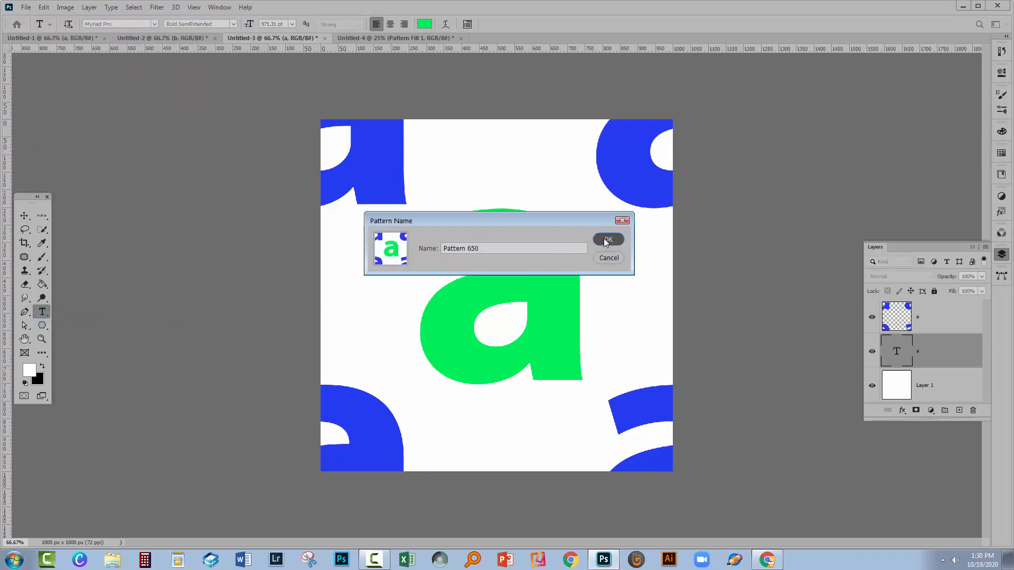
click(607, 239)
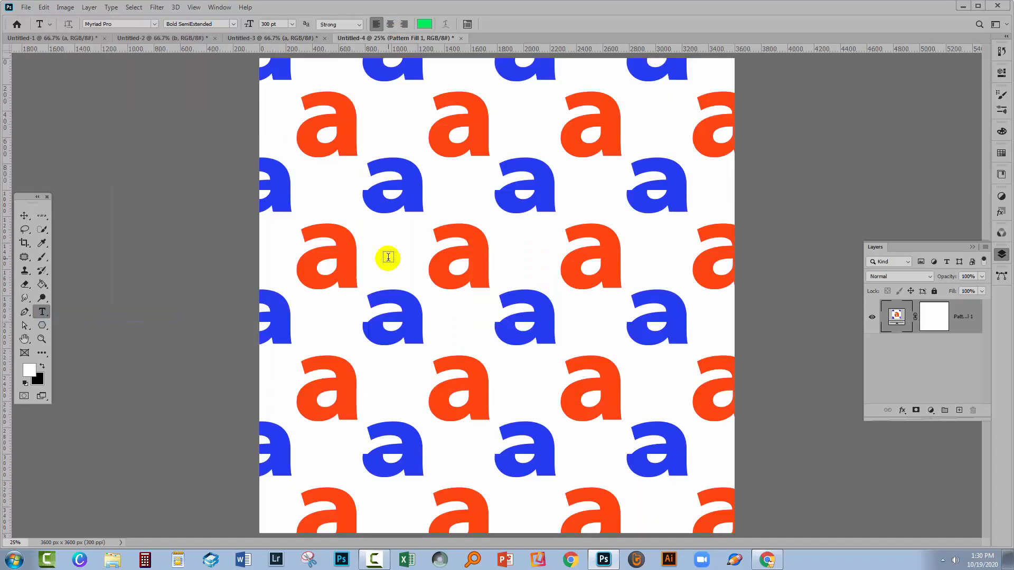
Swap the new green-and-blue pattern into Untitled-4's Pattern Fill layer
click(896, 316)
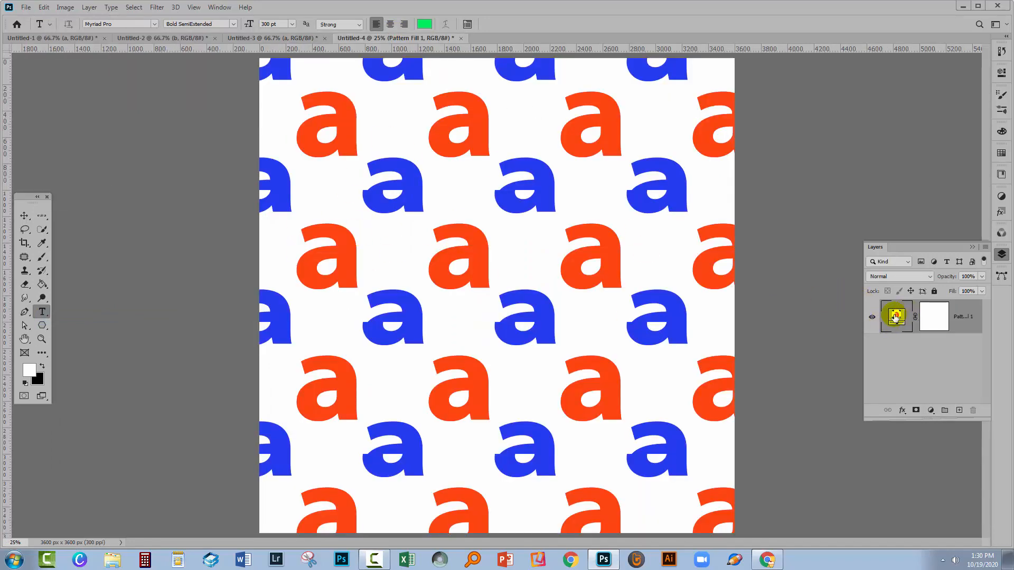
double_click(896, 316)
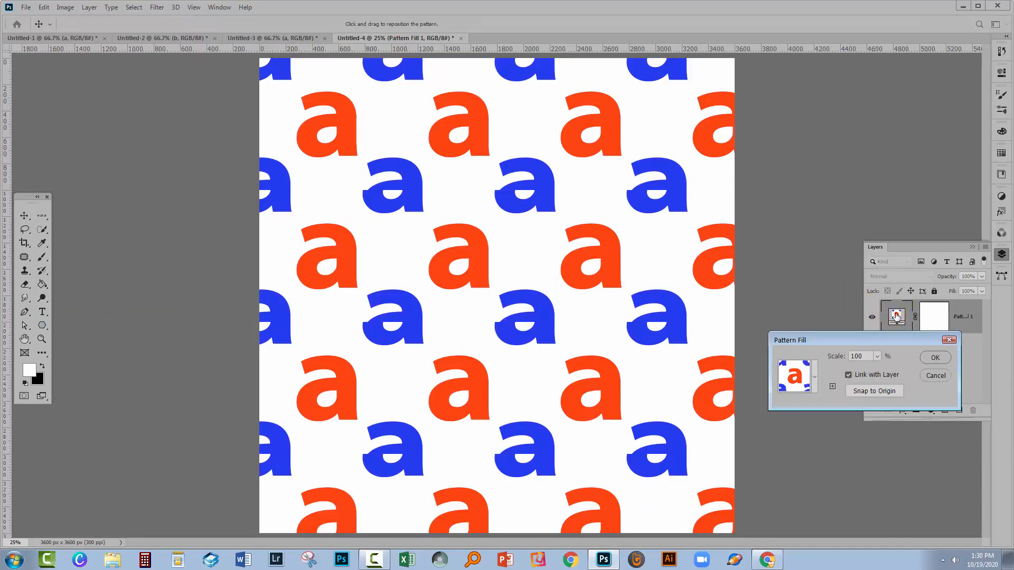
click(794, 377)
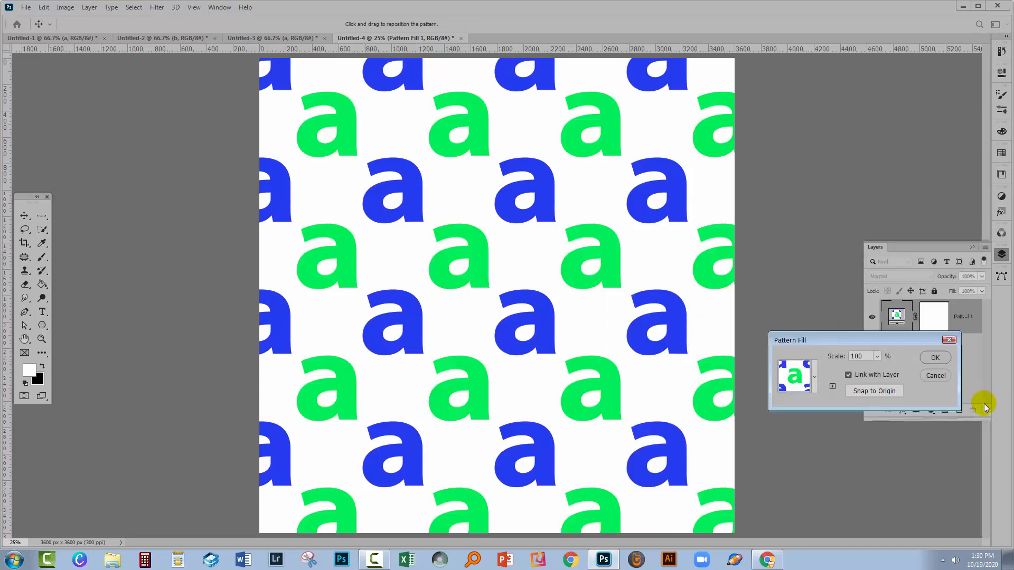
mouse_move(934, 357)
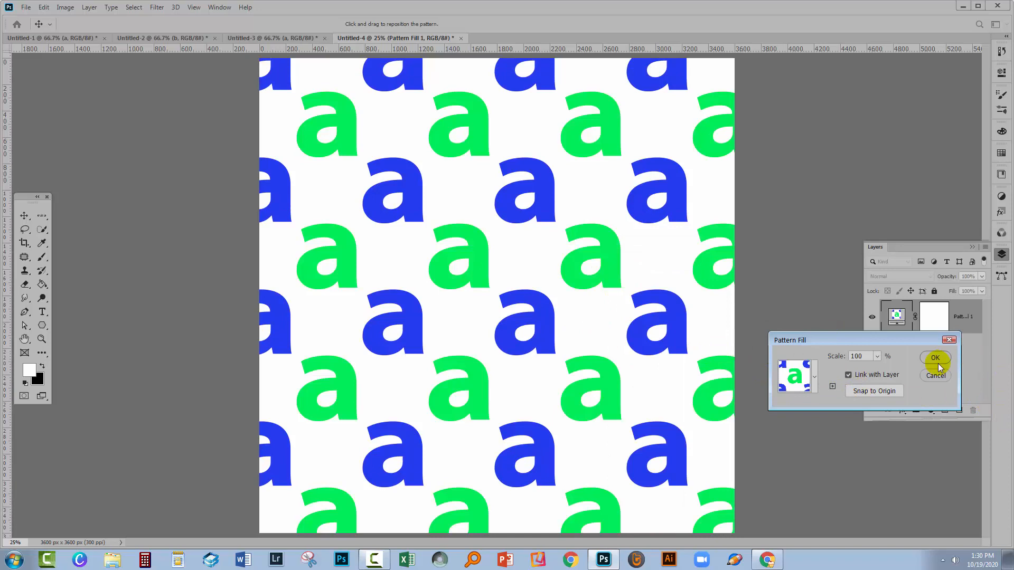
click(935, 357)
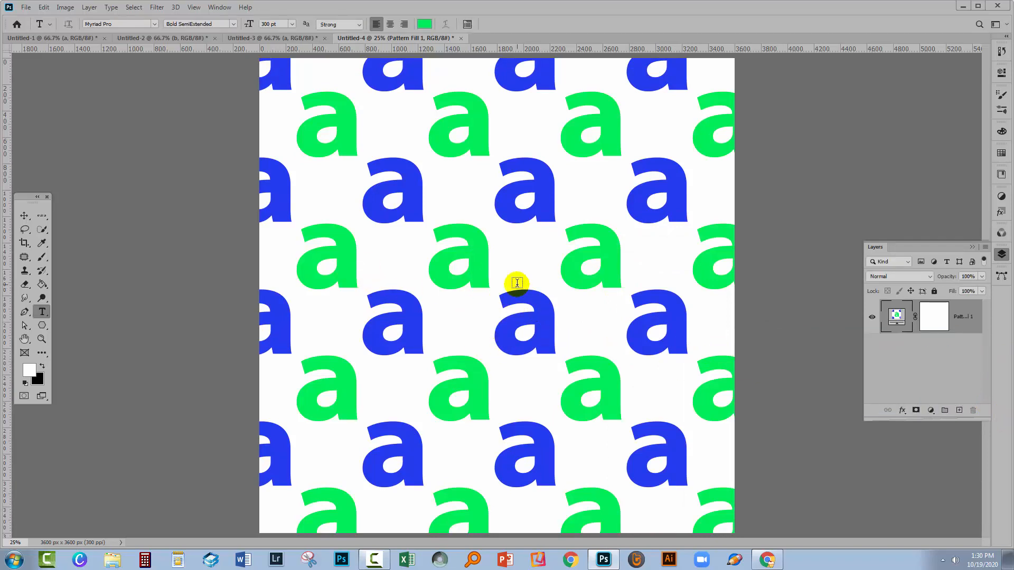
mouse_move(490, 360)
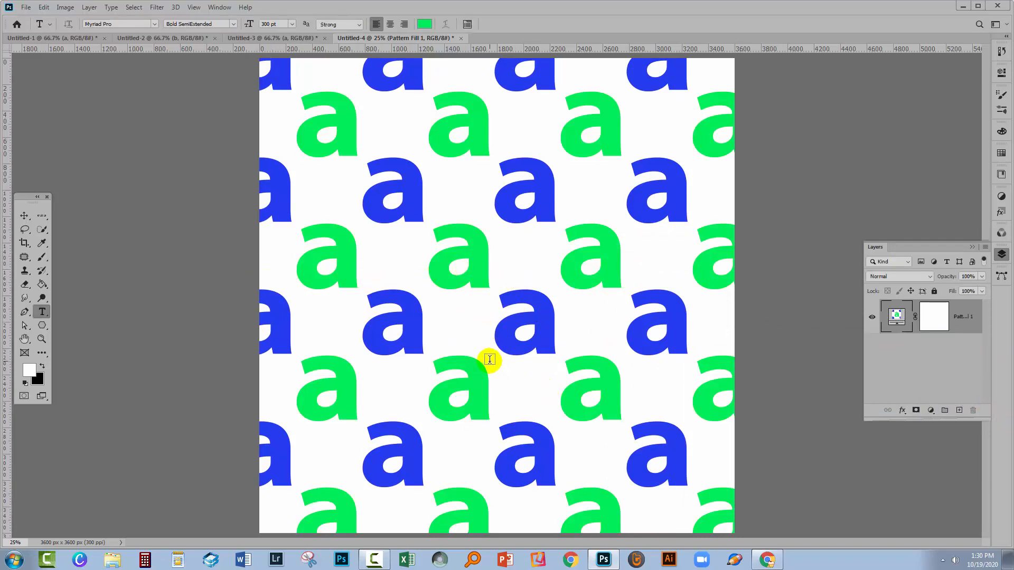
mouse_move(294, 92)
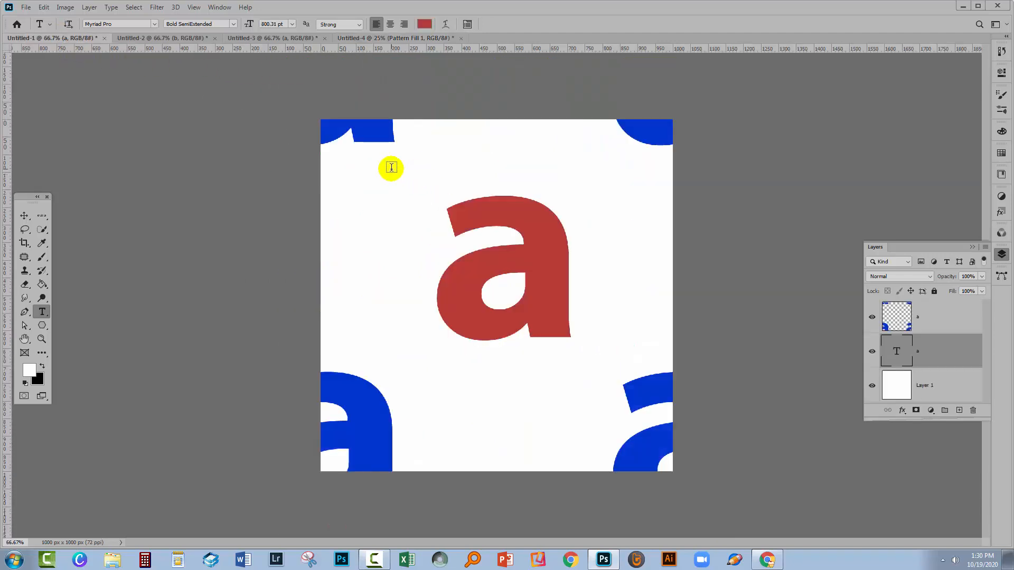
mouse_move(446, 145)
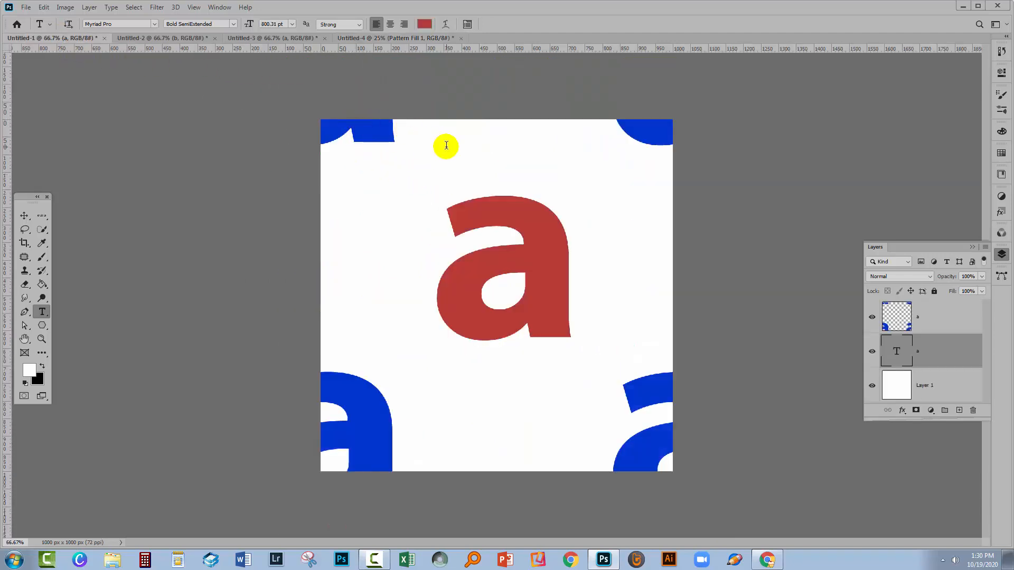
mouse_move(404, 126)
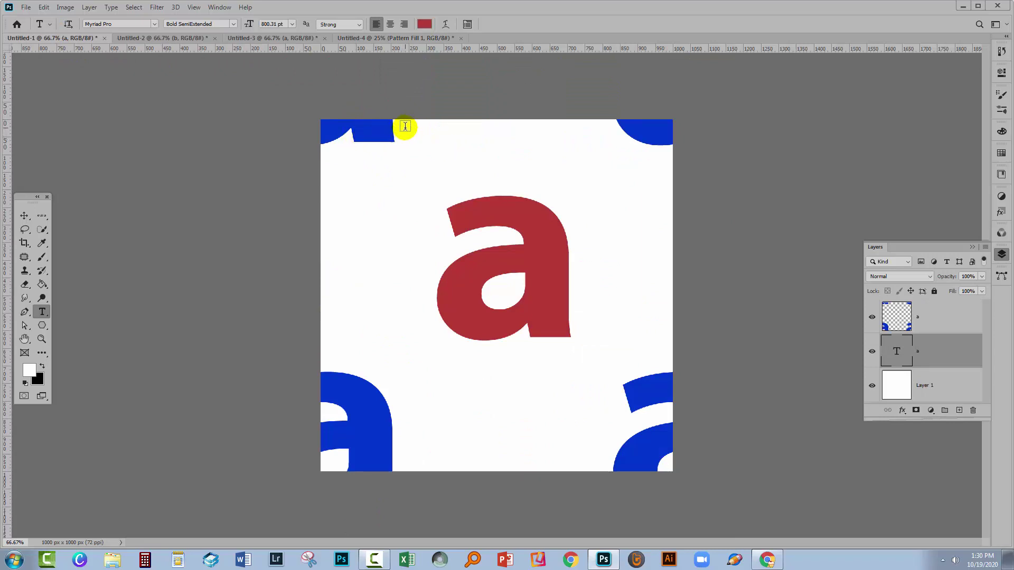
mouse_move(349, 130)
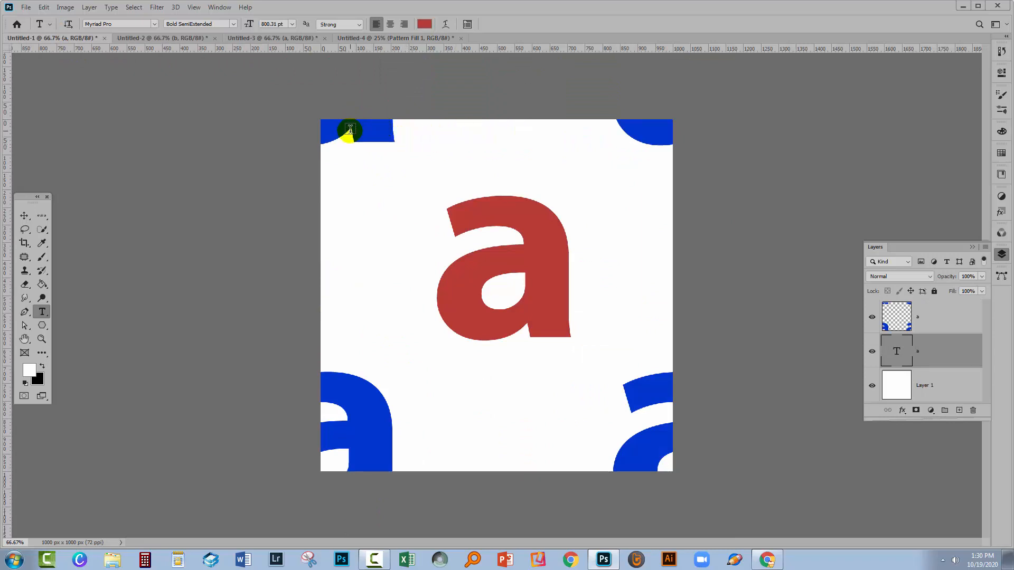
mouse_move(413, 413)
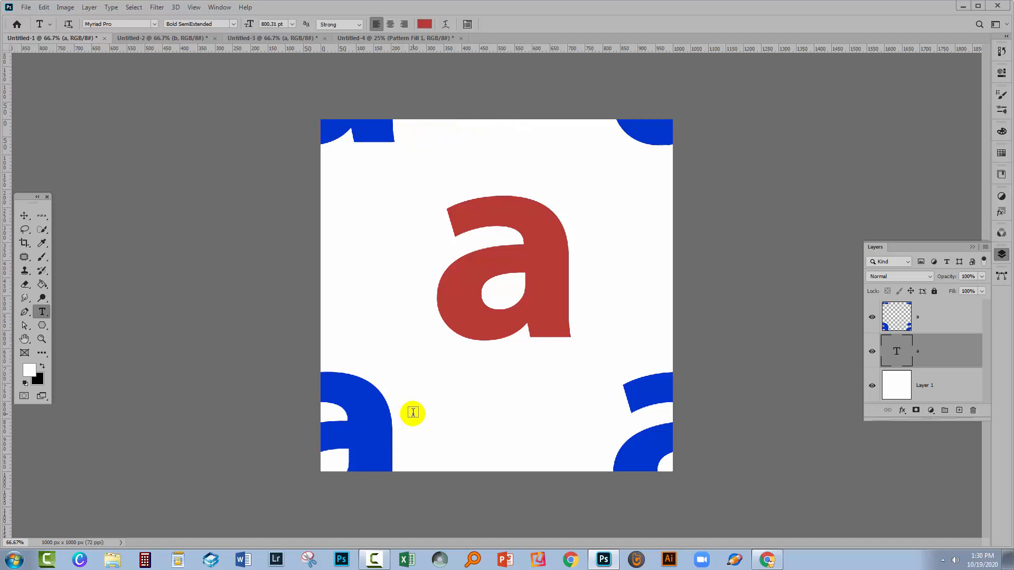
mouse_move(345, 484)
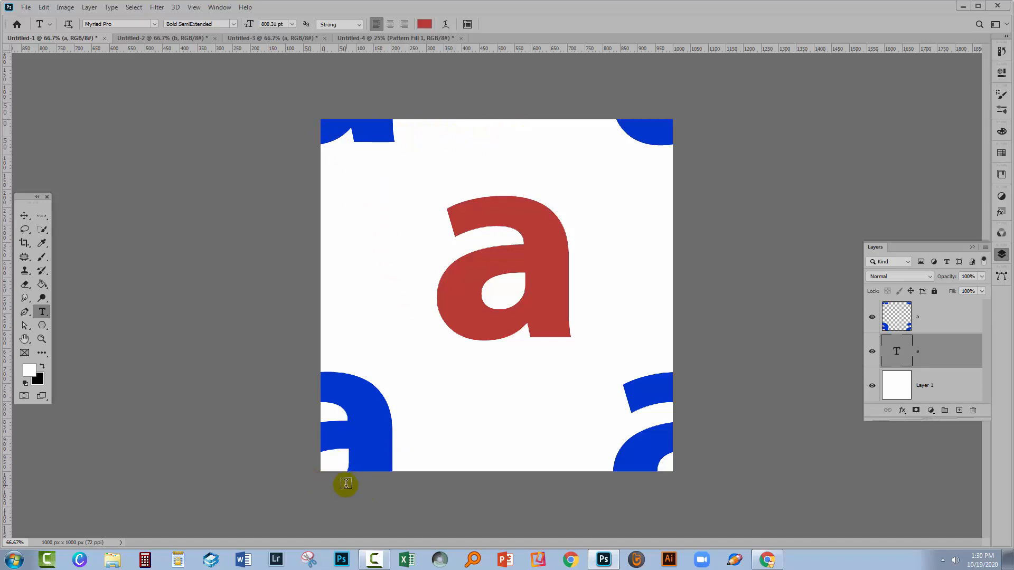
mouse_move(322, 128)
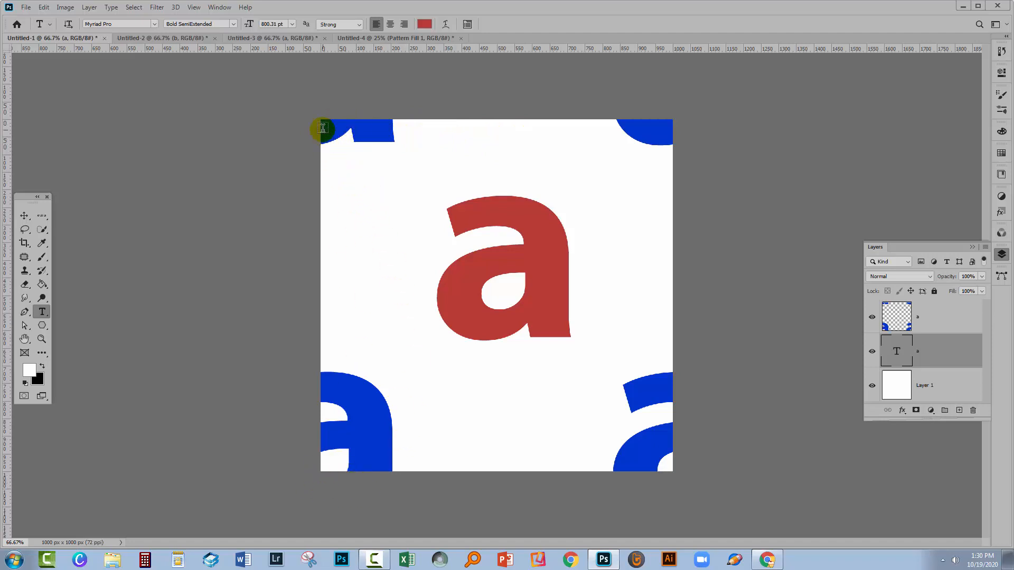
mouse_move(655, 453)
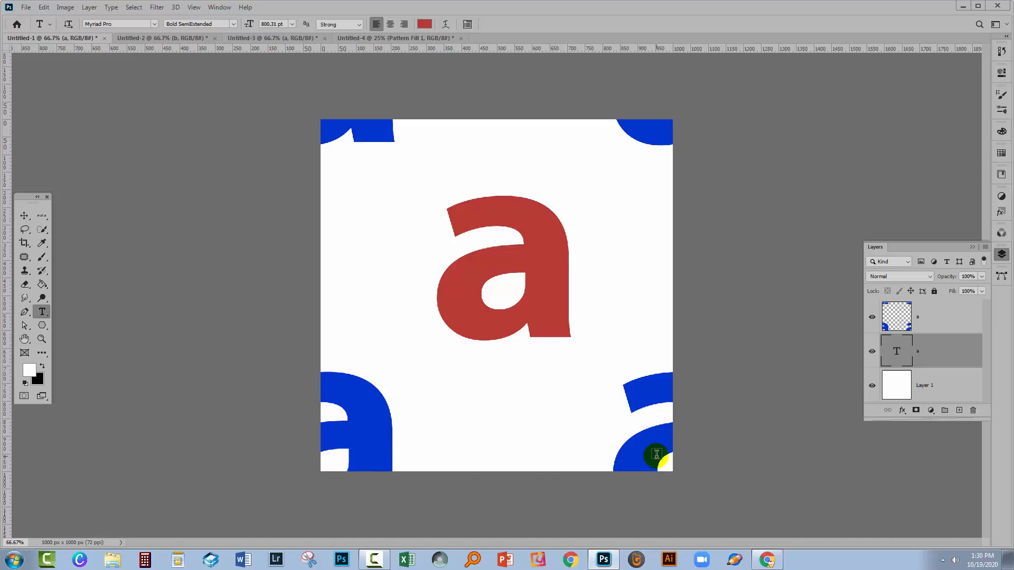
mouse_move(650, 481)
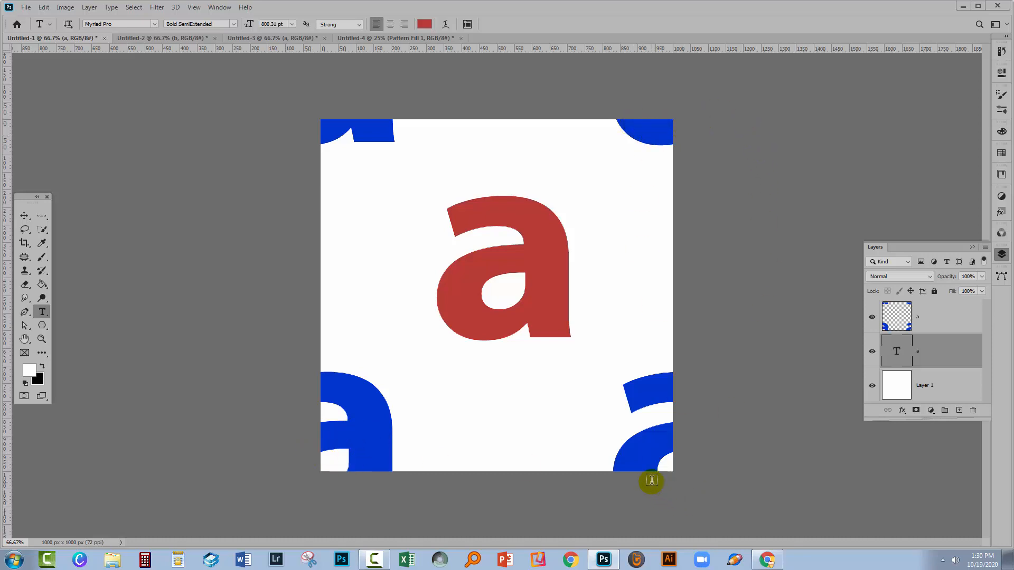
mouse_move(655, 469)
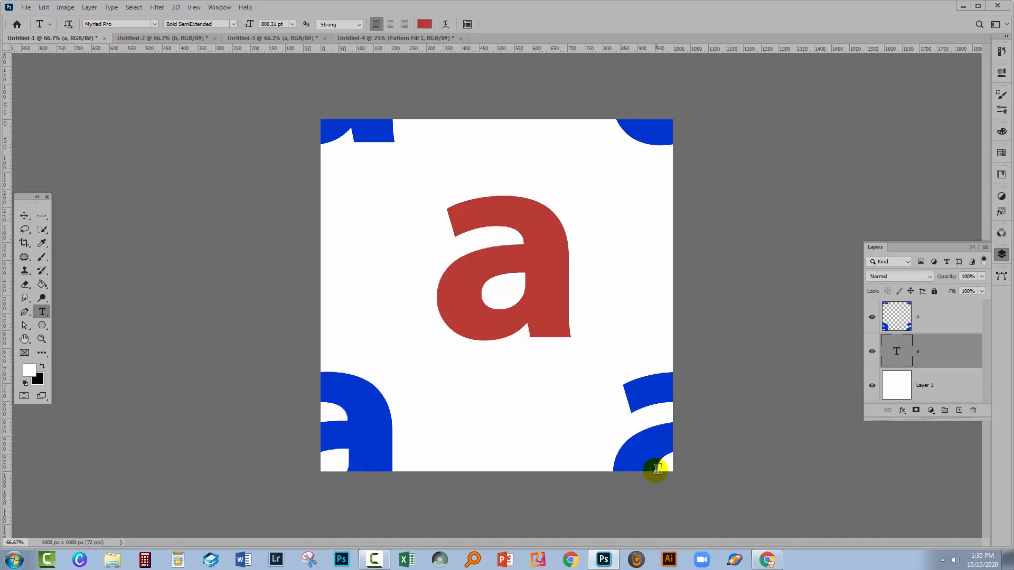
mouse_move(670, 373)
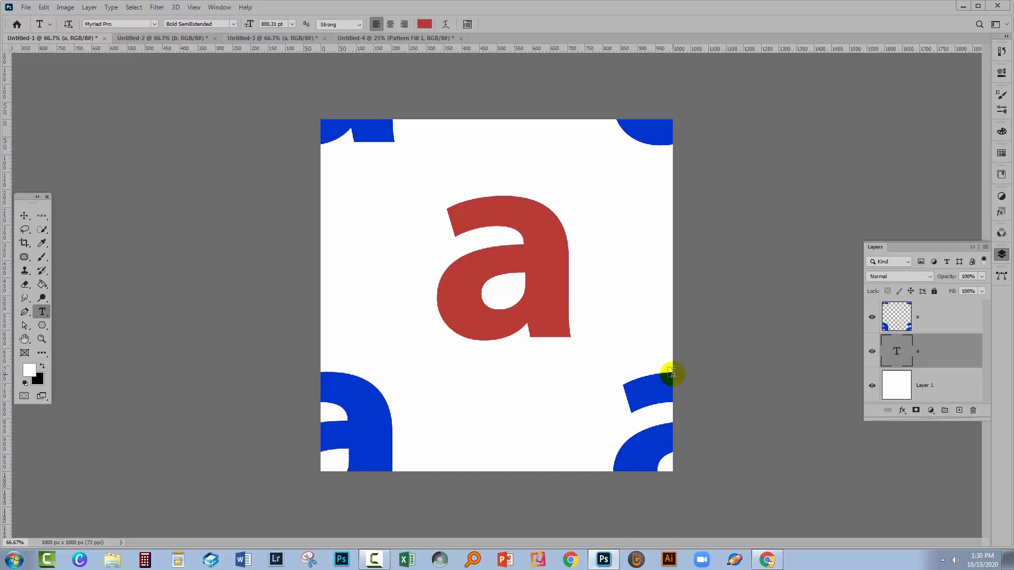
mouse_move(543, 326)
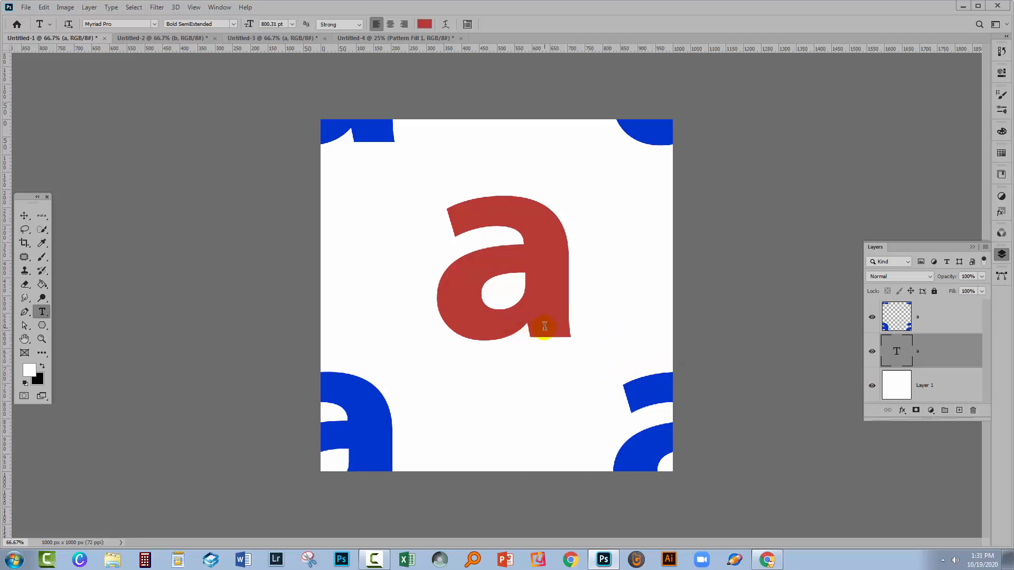
mouse_move(749, 313)
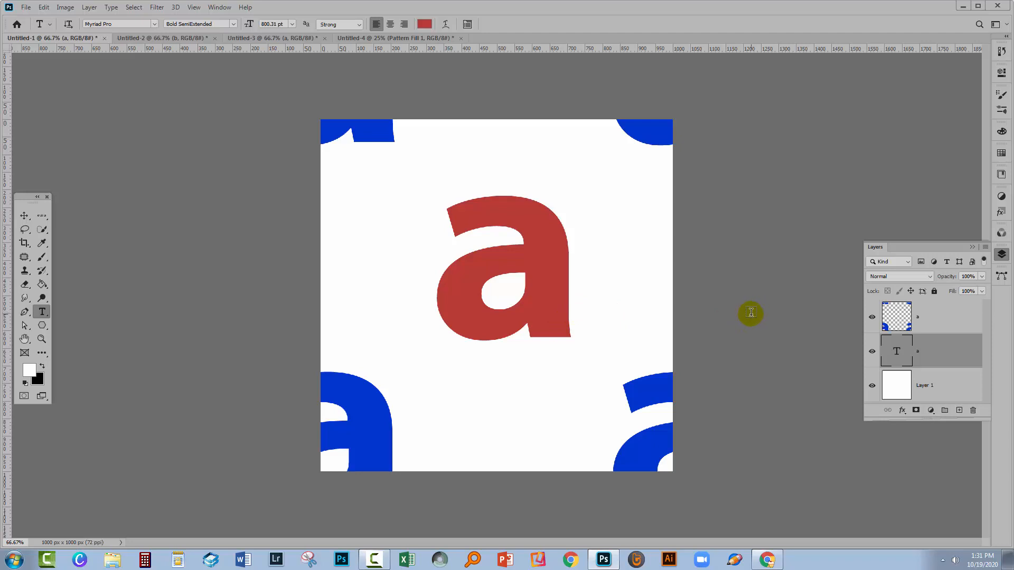
mouse_move(533, 409)
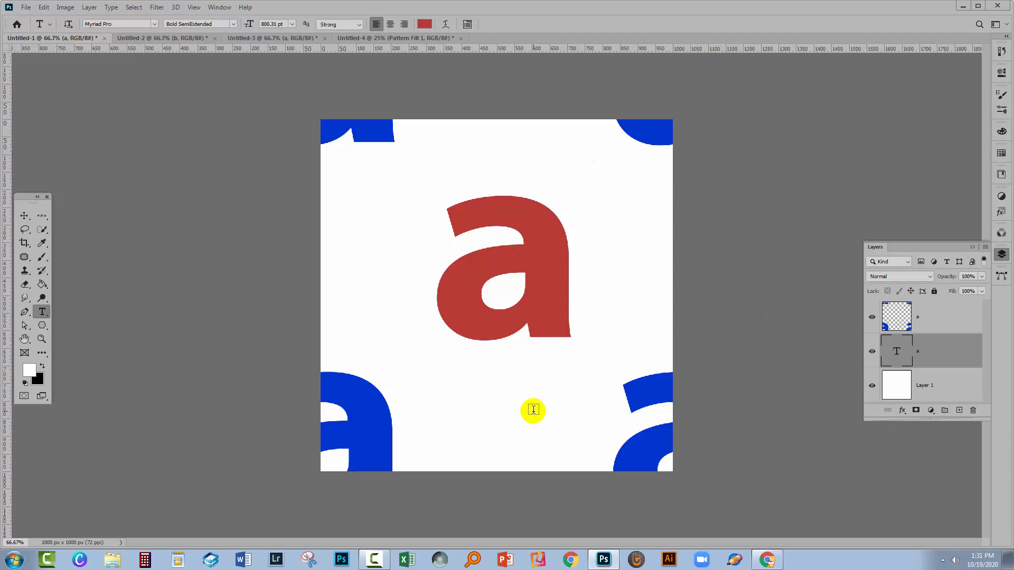
mouse_move(598, 415)
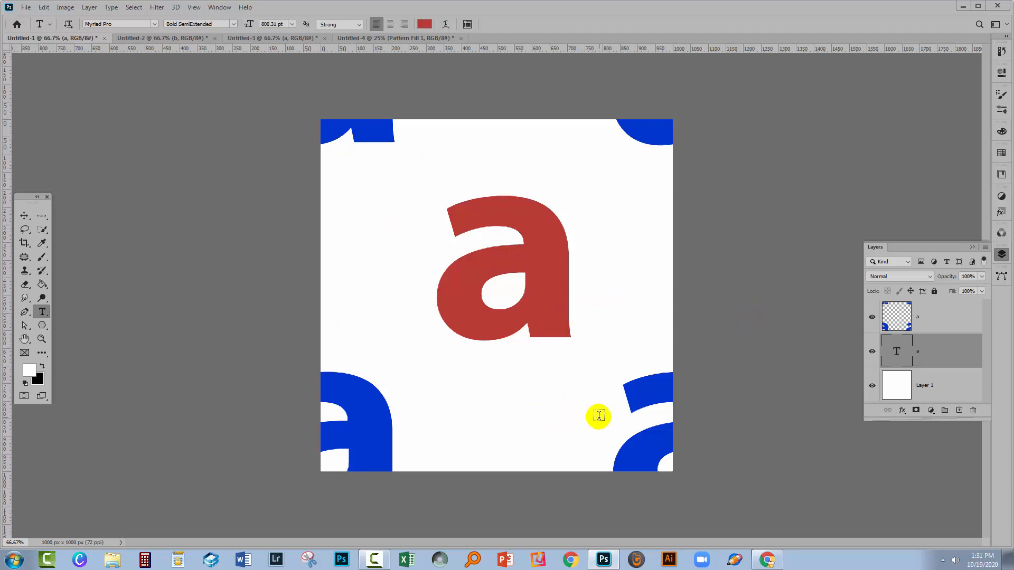
mouse_move(696, 326)
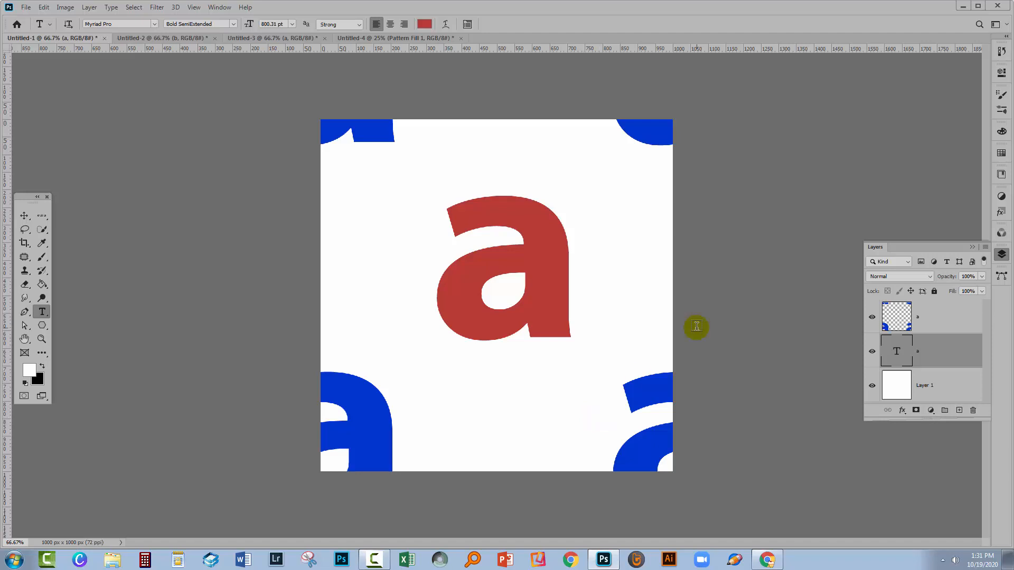
mouse_move(873, 271)
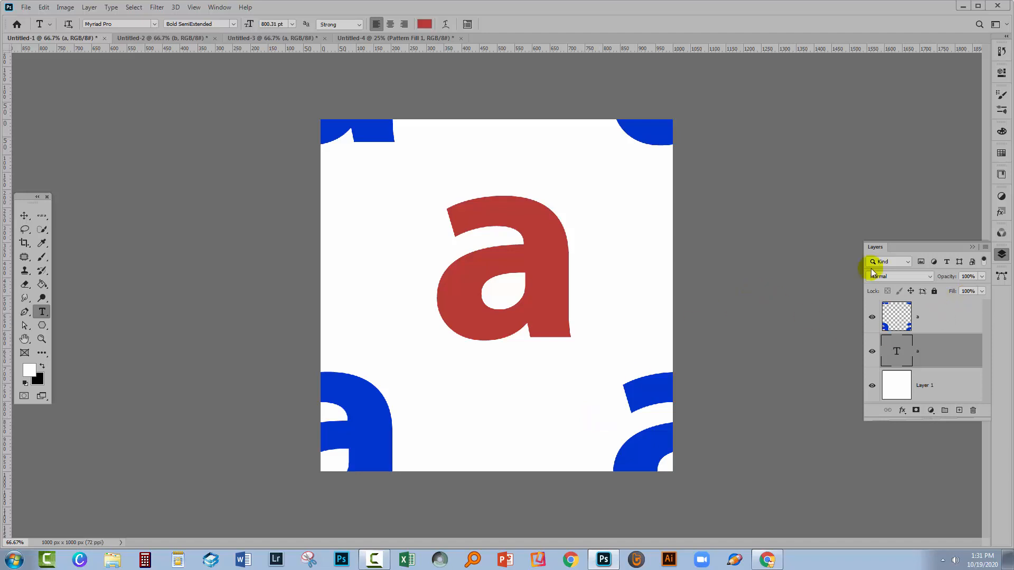
mouse_move(348, 52)
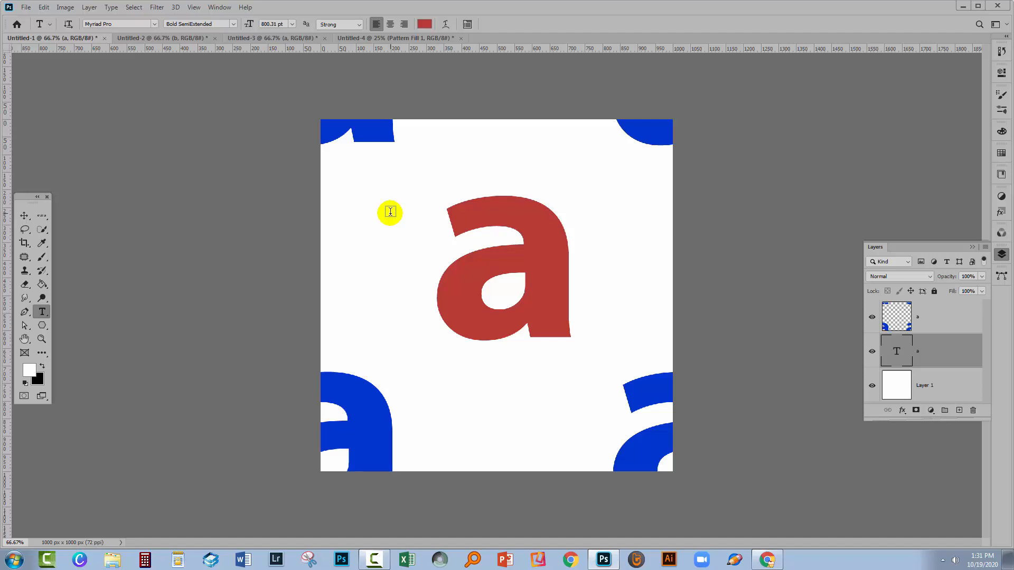
mouse_move(675, 339)
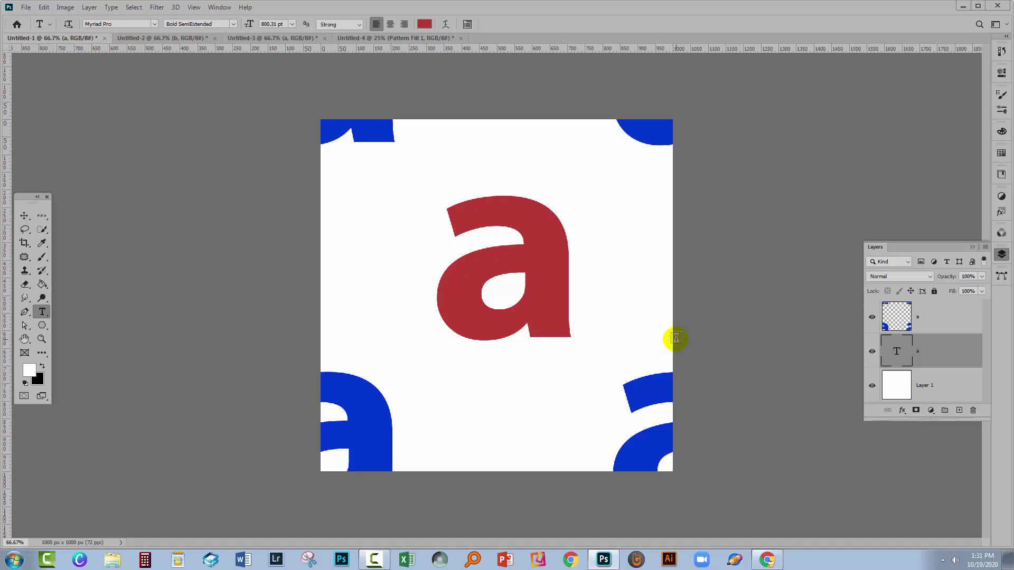
mouse_move(530, 317)
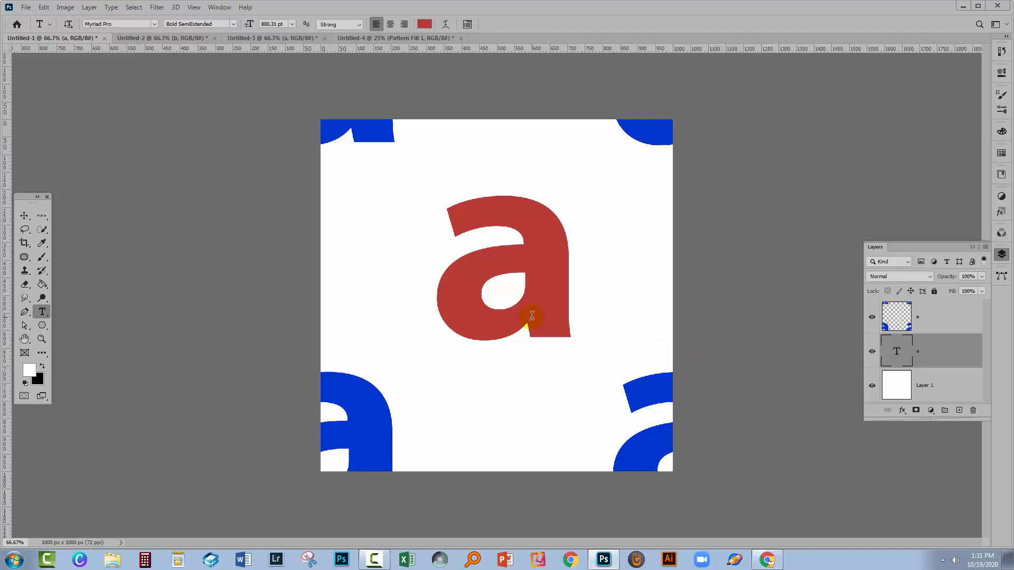
mouse_move(662, 443)
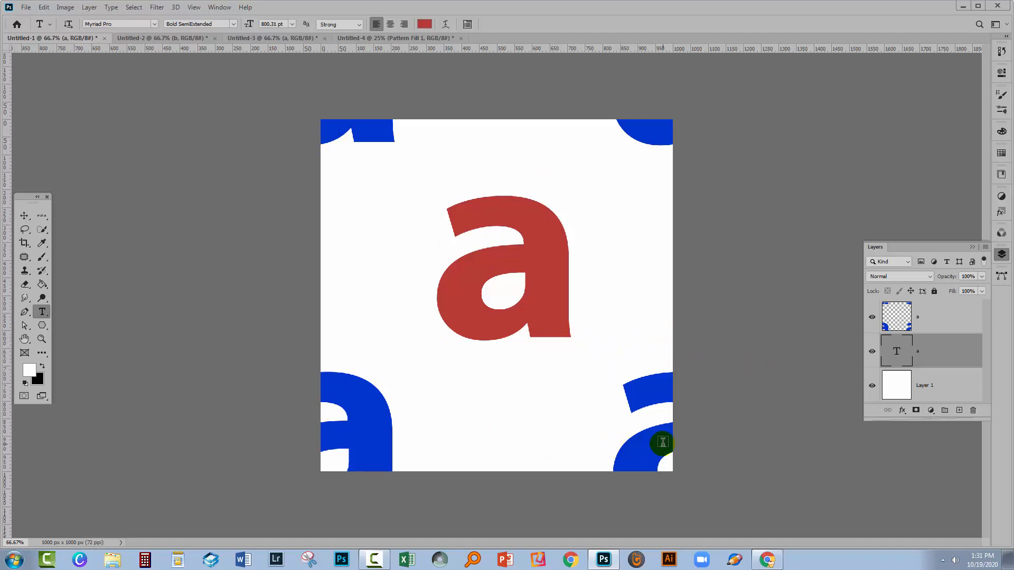
click(897, 316)
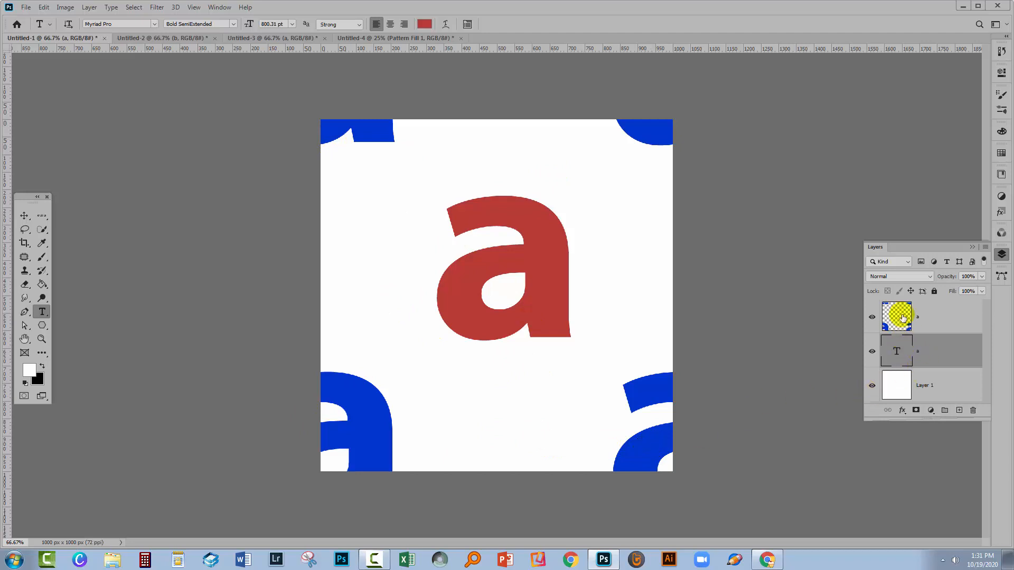
mouse_move(898, 317)
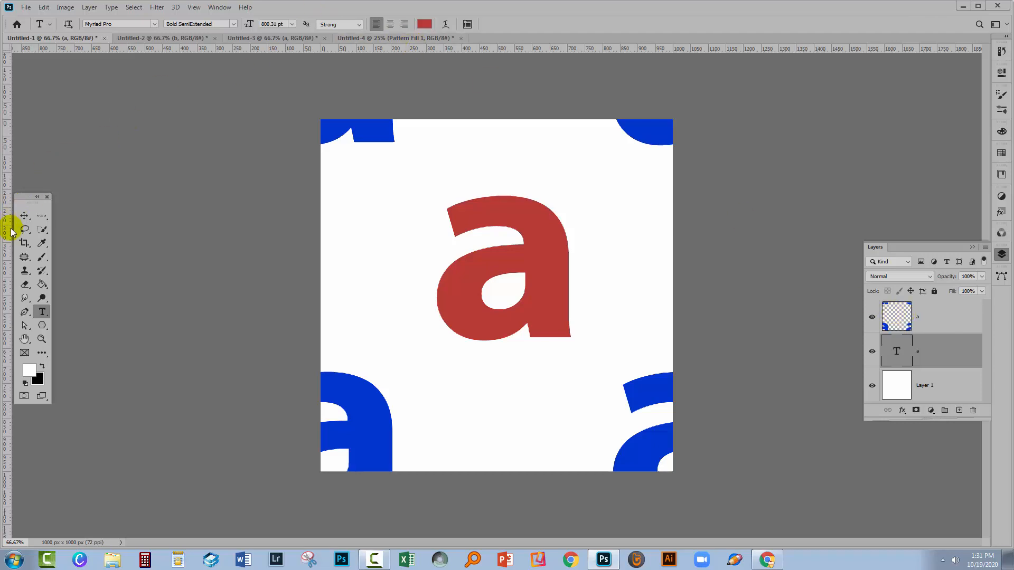
Switch to the Crop tool so a crop frame surrounds the whole canvas
click(25, 242)
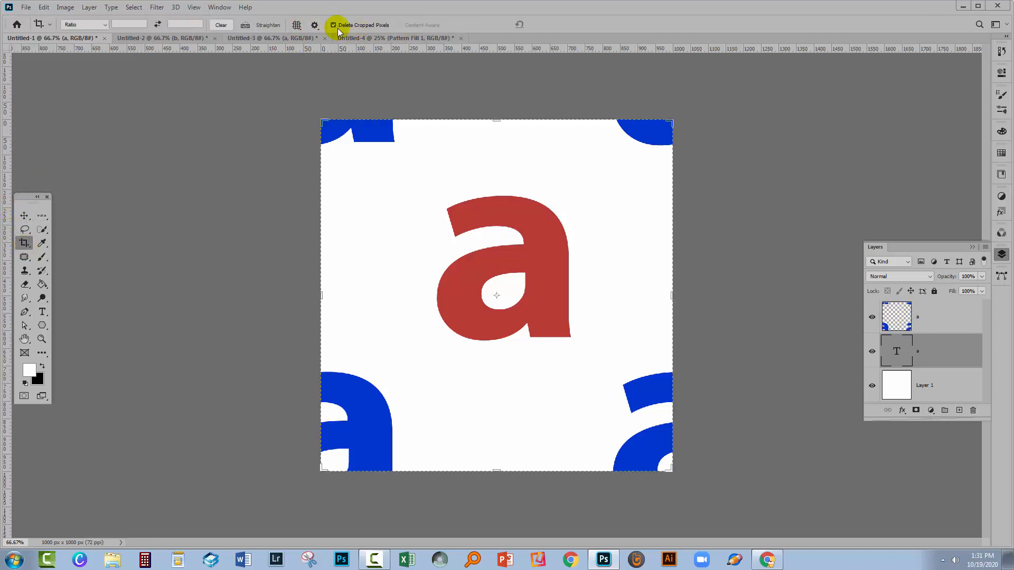
mouse_move(848, 446)
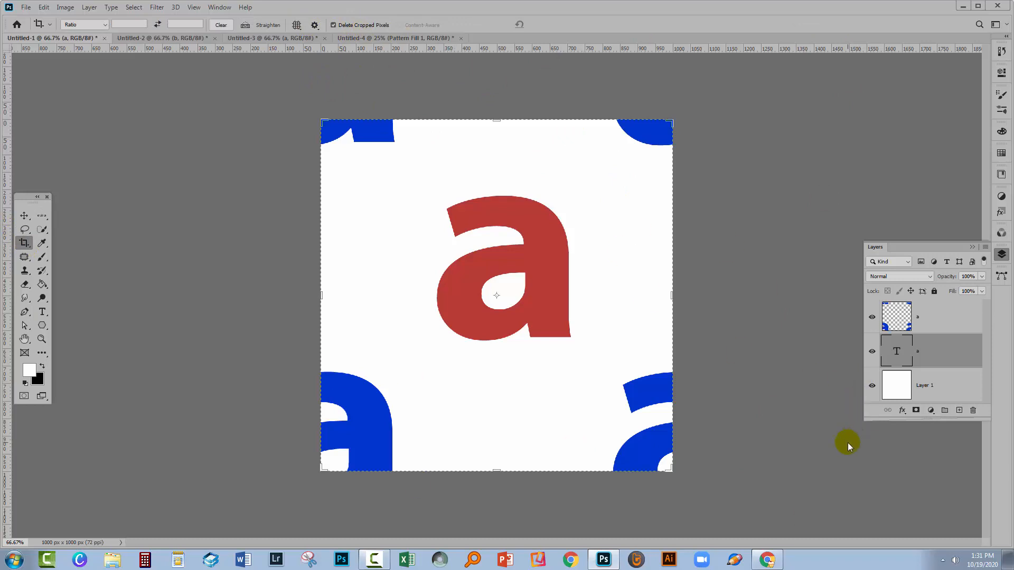
mouse_move(843, 437)
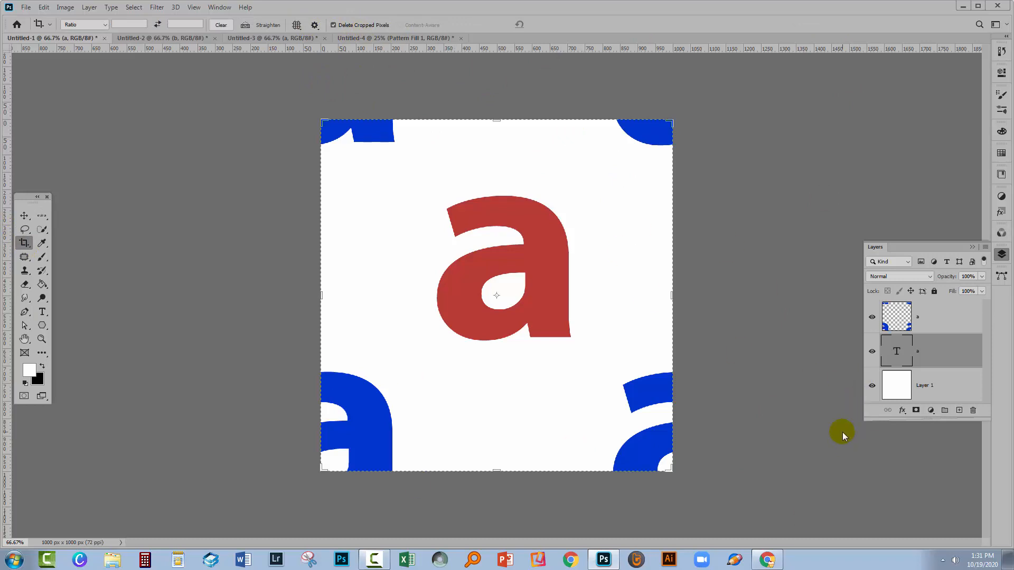
mouse_move(828, 429)
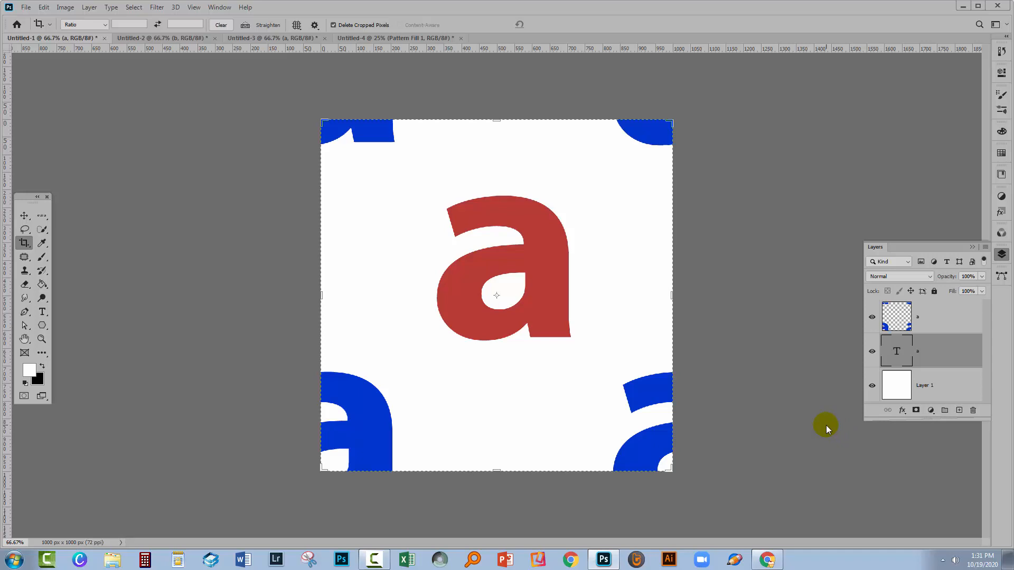
click(767, 559)
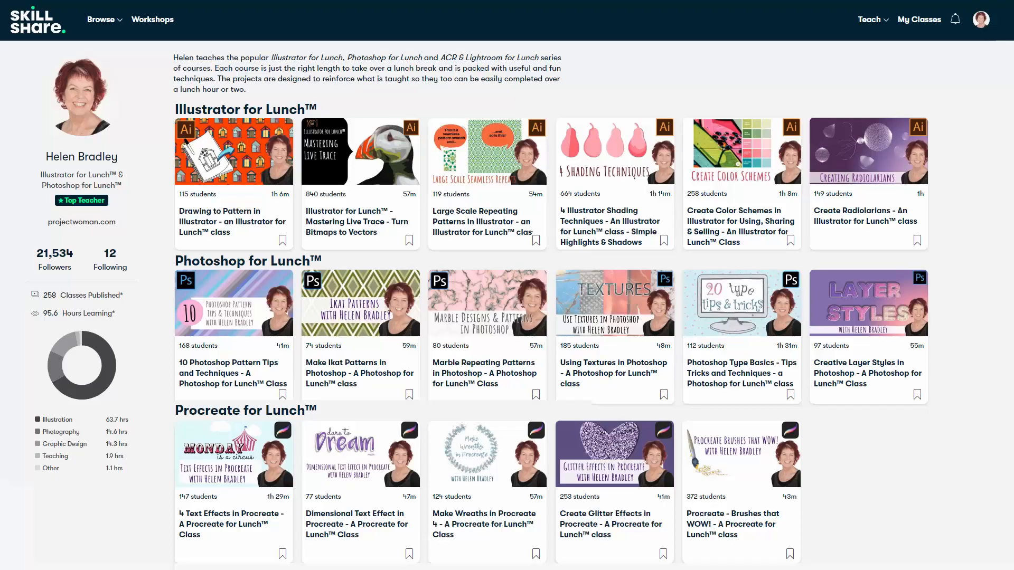